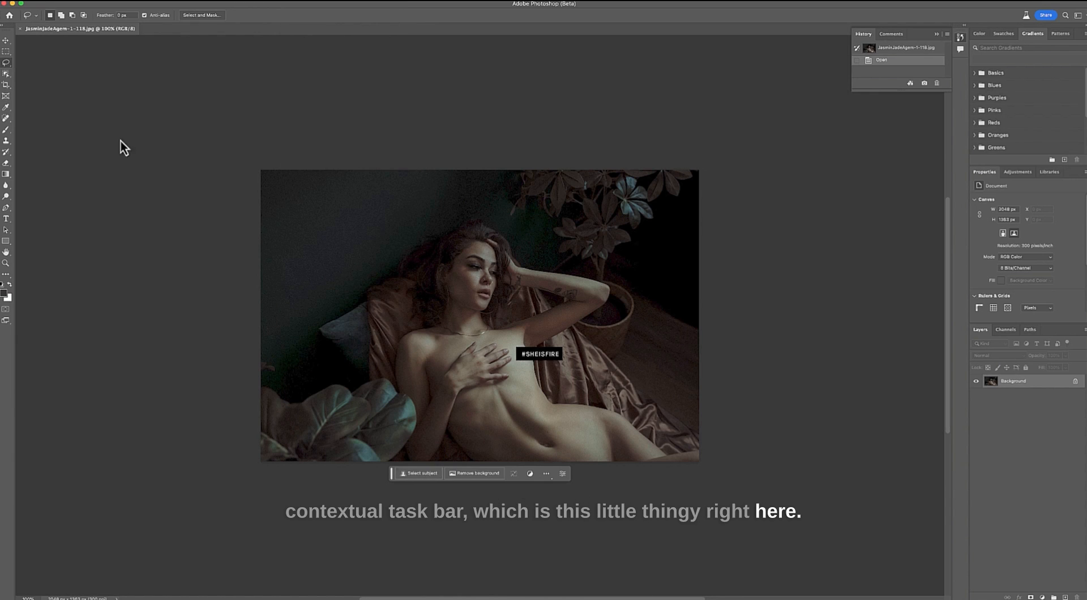
mouse_move(277, 255)
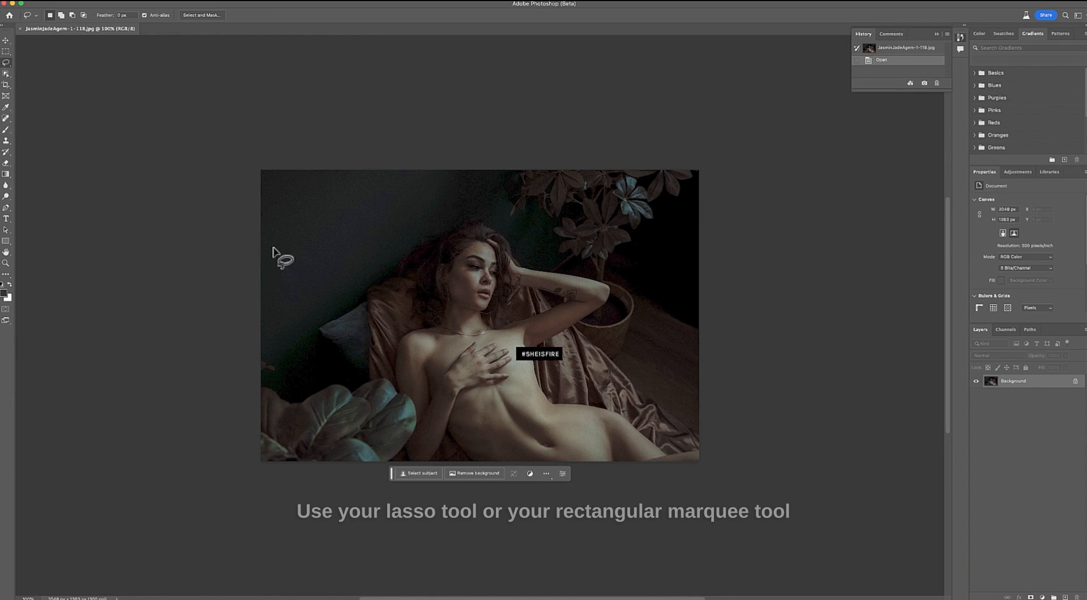
mouse_move(6, 54)
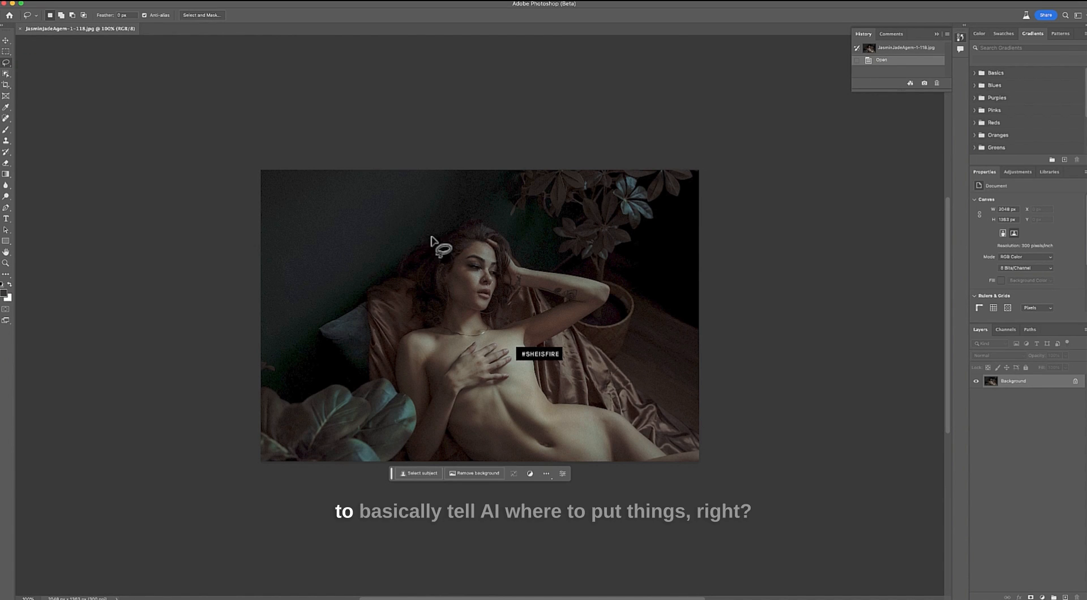
mouse_move(273, 185)
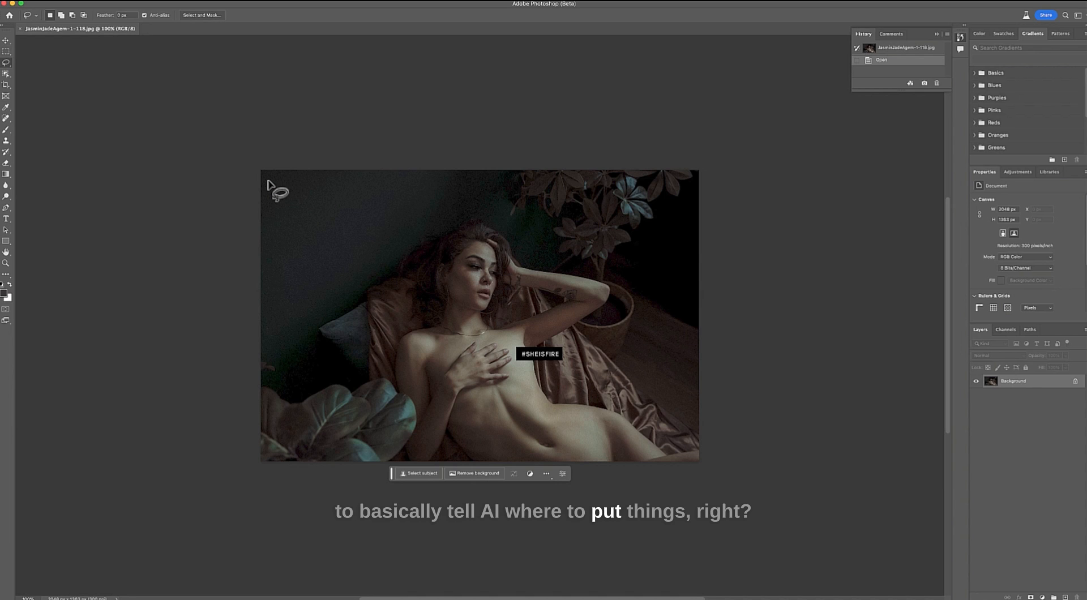
mouse_move(38, 76)
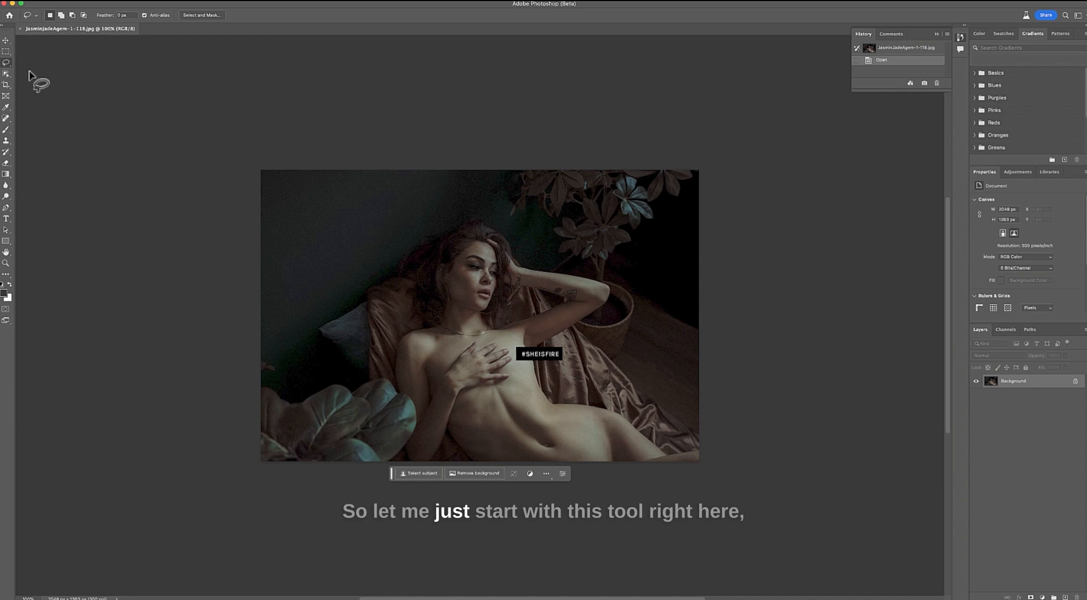
- Select a tall rectangular area on the dark left wall down toward the woman's arm
left_click_drag(262, 173, 352, 305)
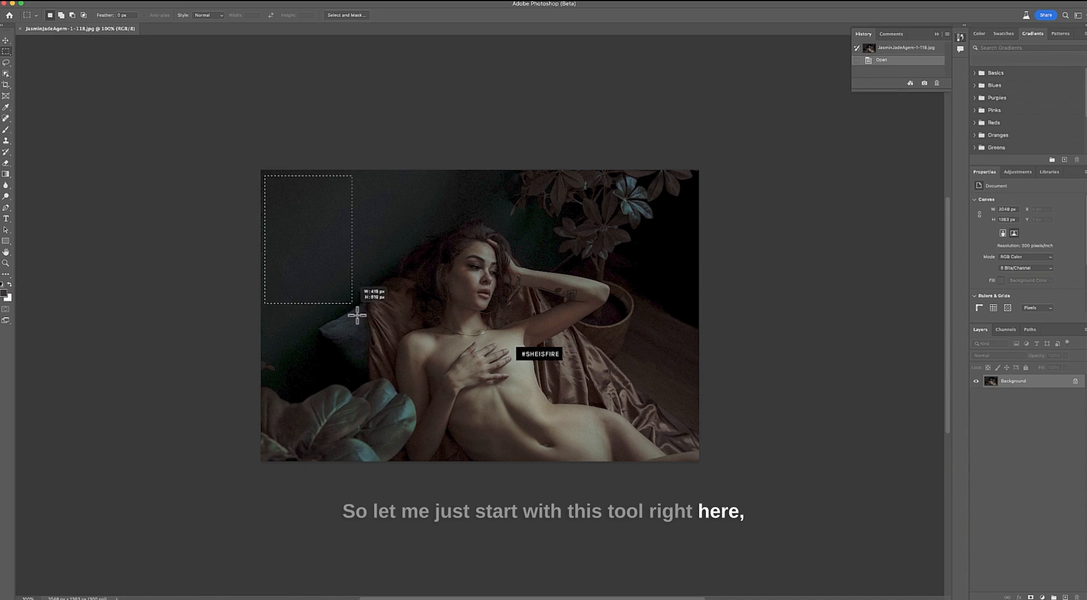
left_click_drag(357, 315, 382, 367)
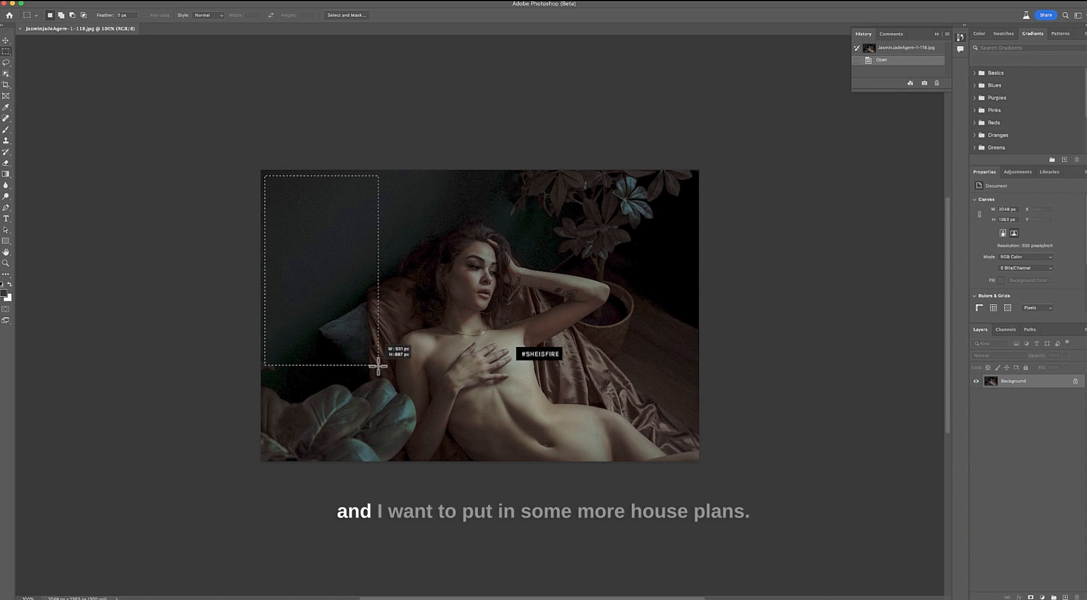
left_click_drag(379, 177, 379, 366)
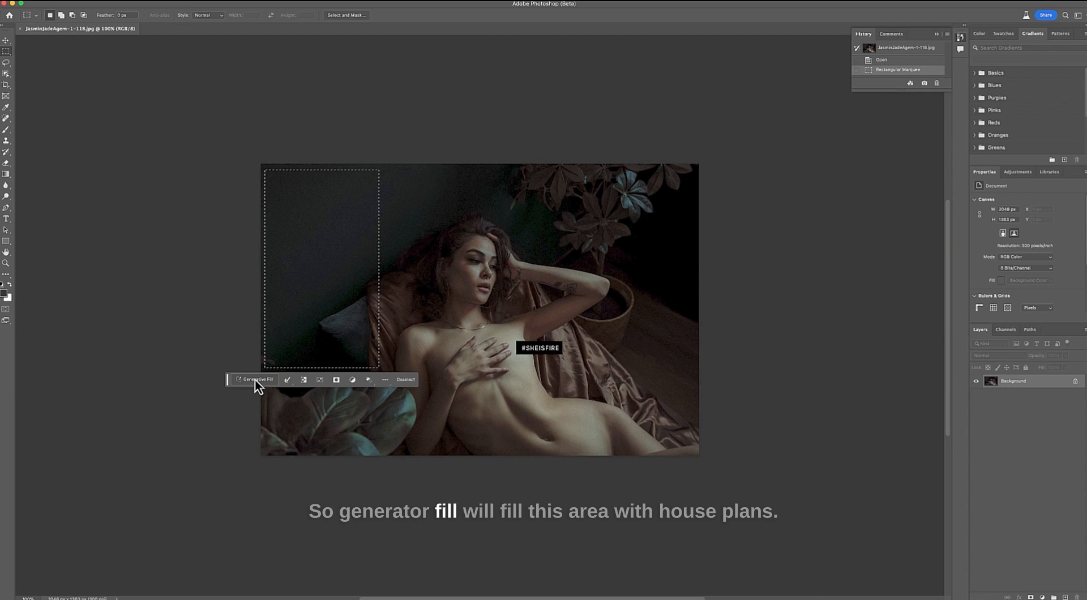
mouse_move(255, 380)
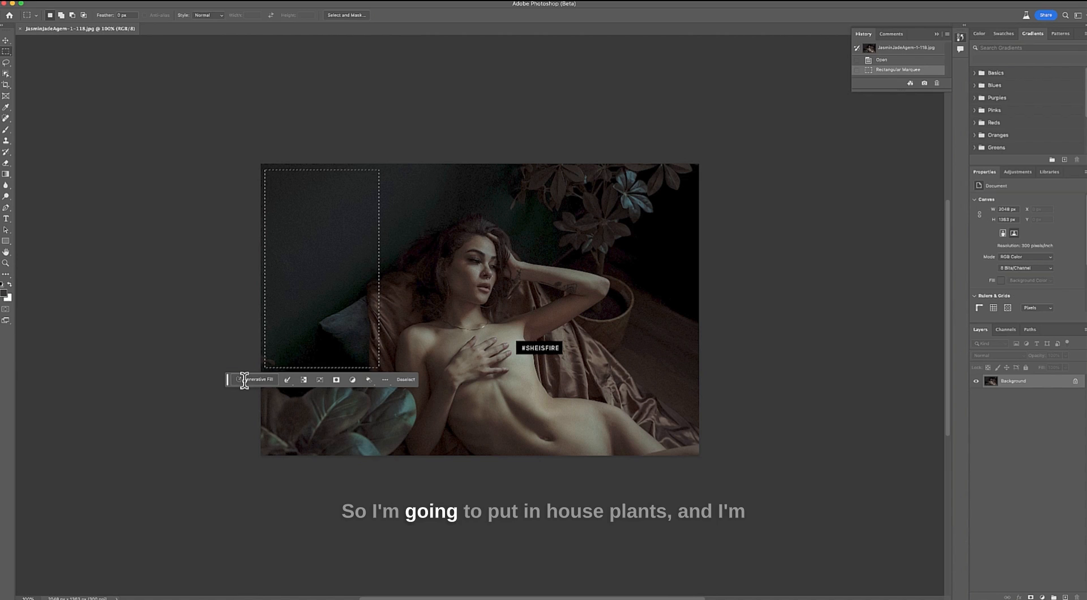
- Submit the Generative Fill prompt 'house plants' for the selected left area
type("house")
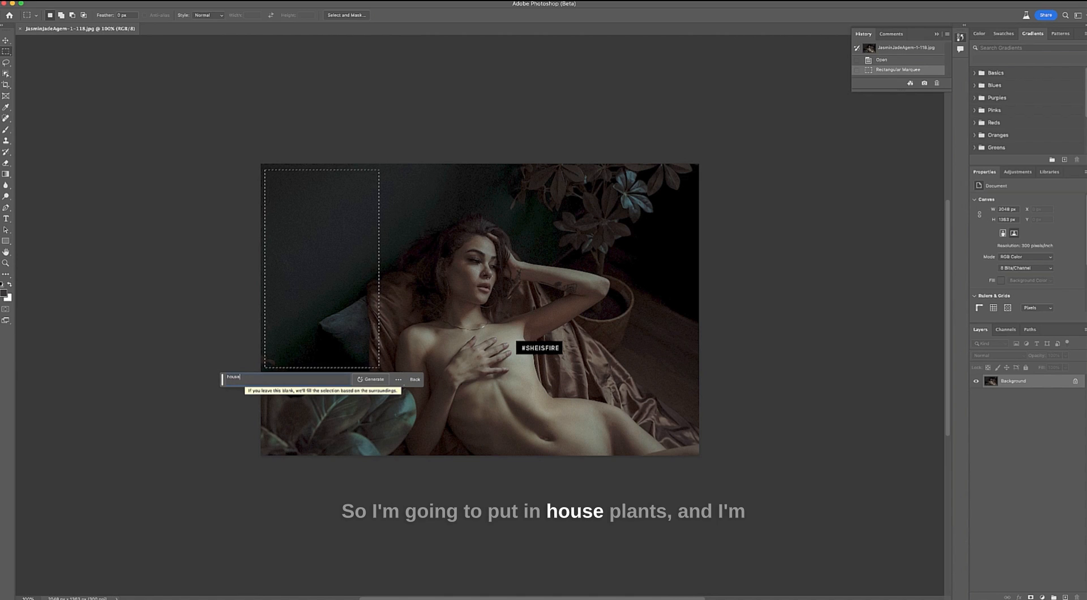
type("plants")
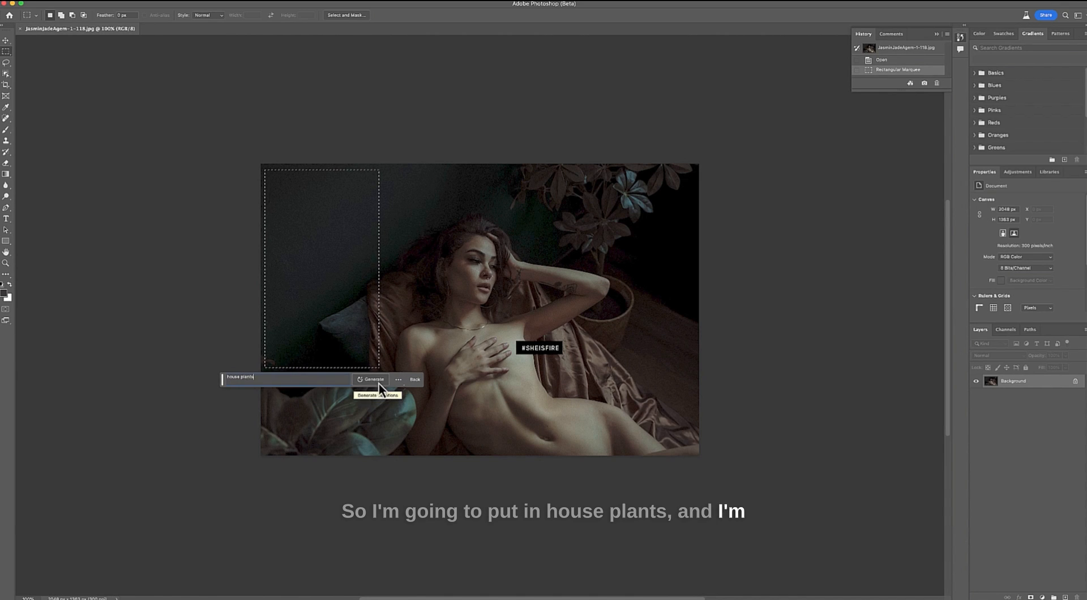
left_click(373, 379)
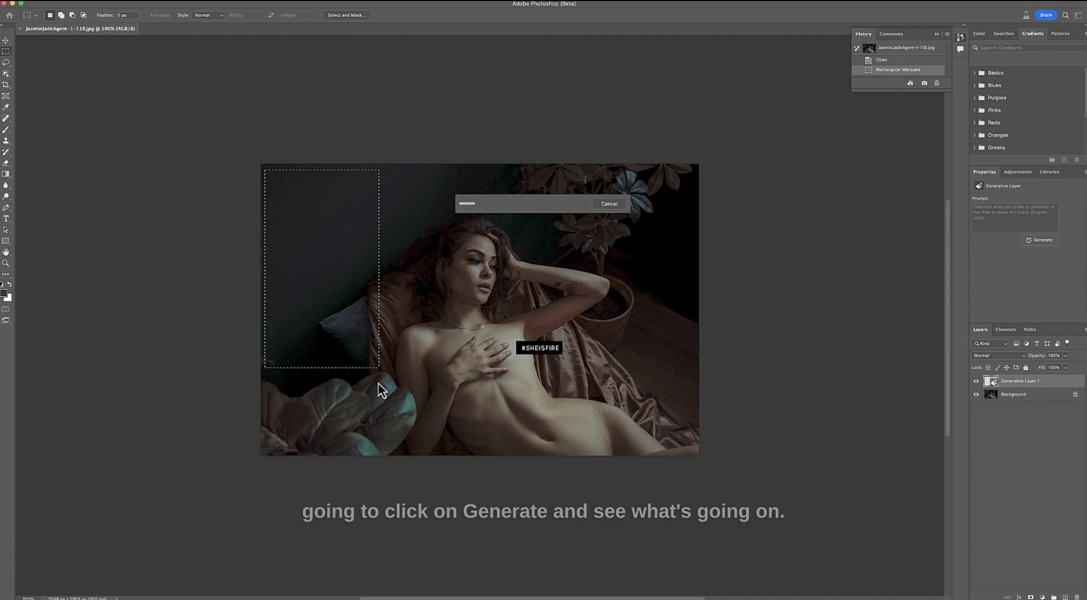
- Compare the generated plant layer on/off, browse the variations and keep the first large-leafed one
left_click(1038, 240)
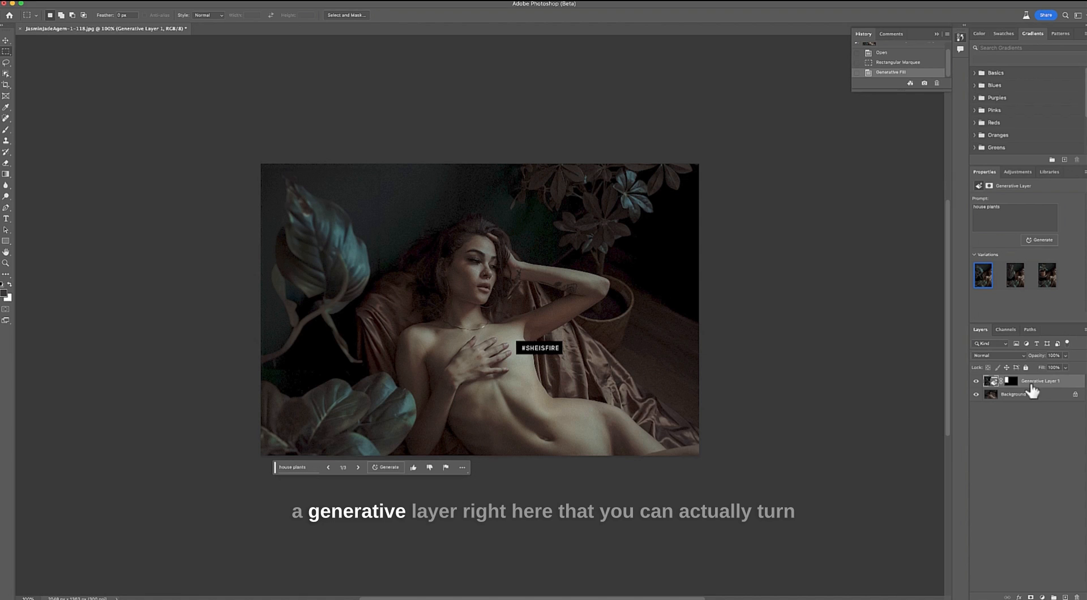
left_click(976, 381)
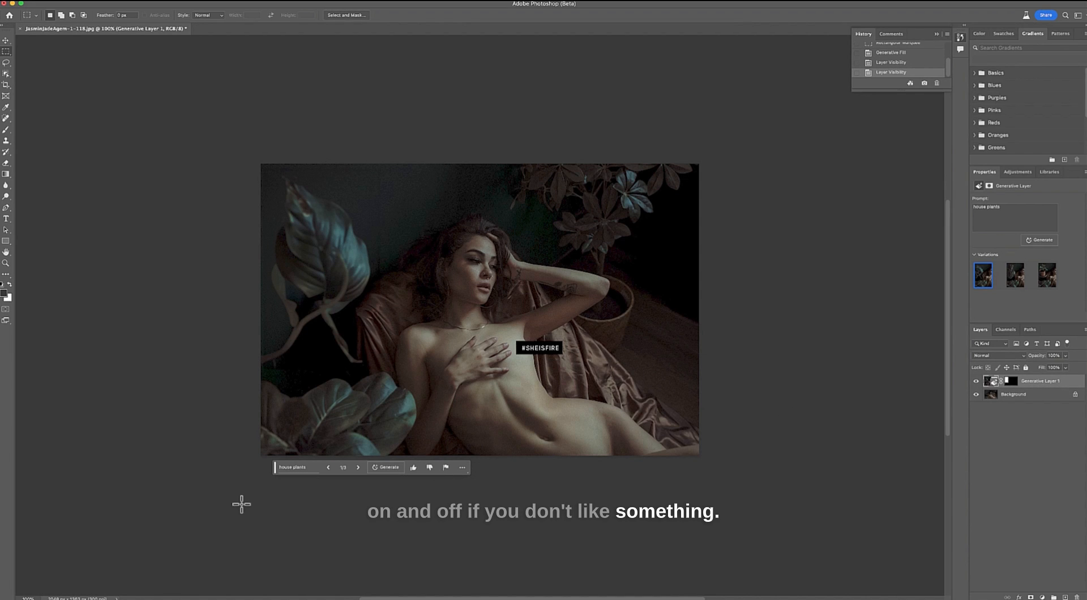
left_click(358, 467)
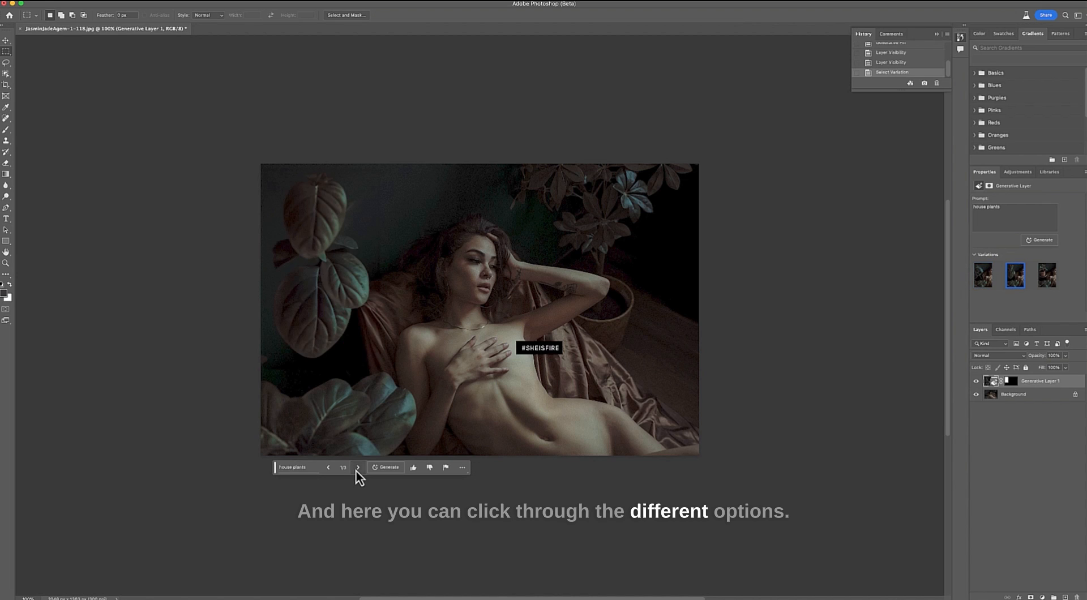
left_click(357, 467)
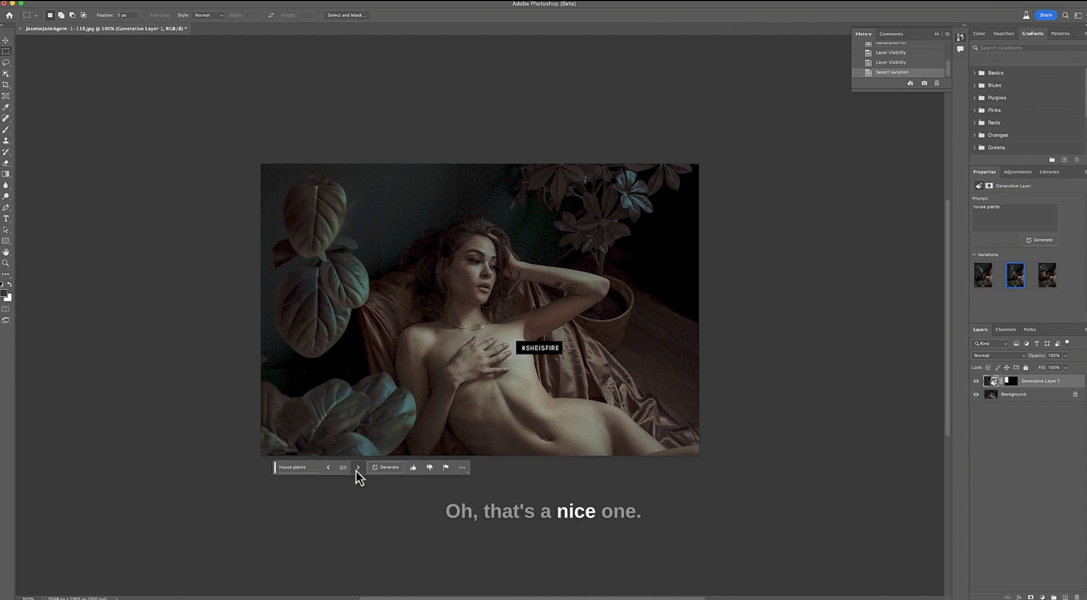
left_click(358, 467)
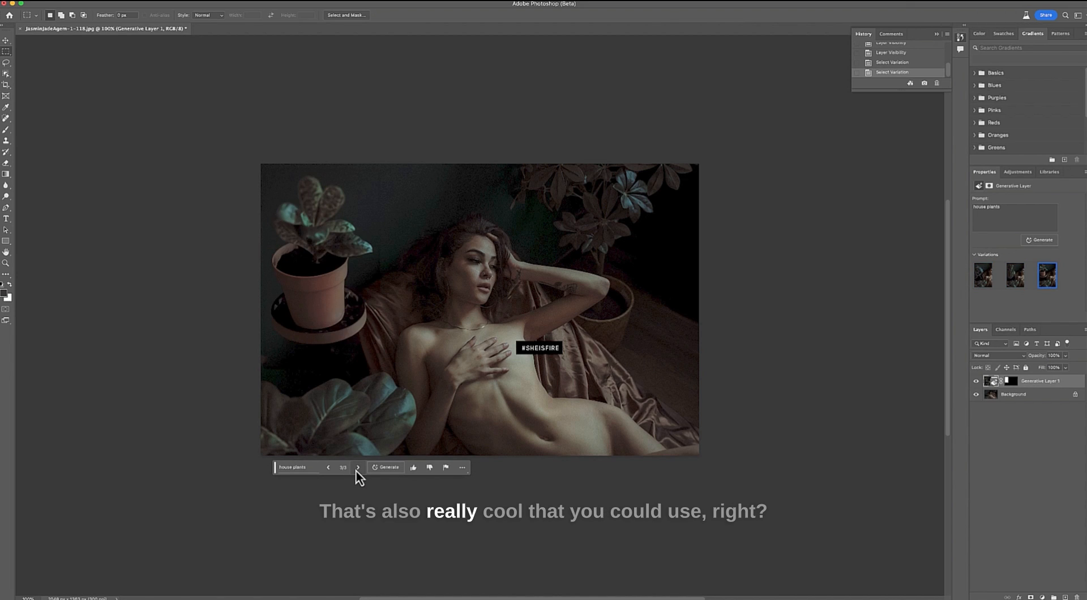
left_click(328, 467)
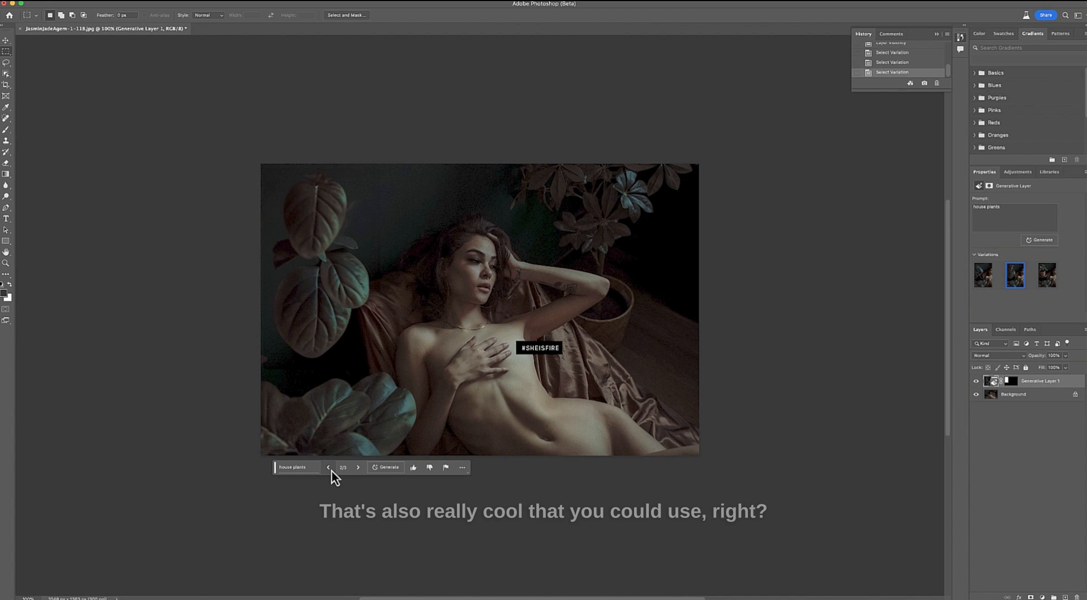
left_click(327, 466)
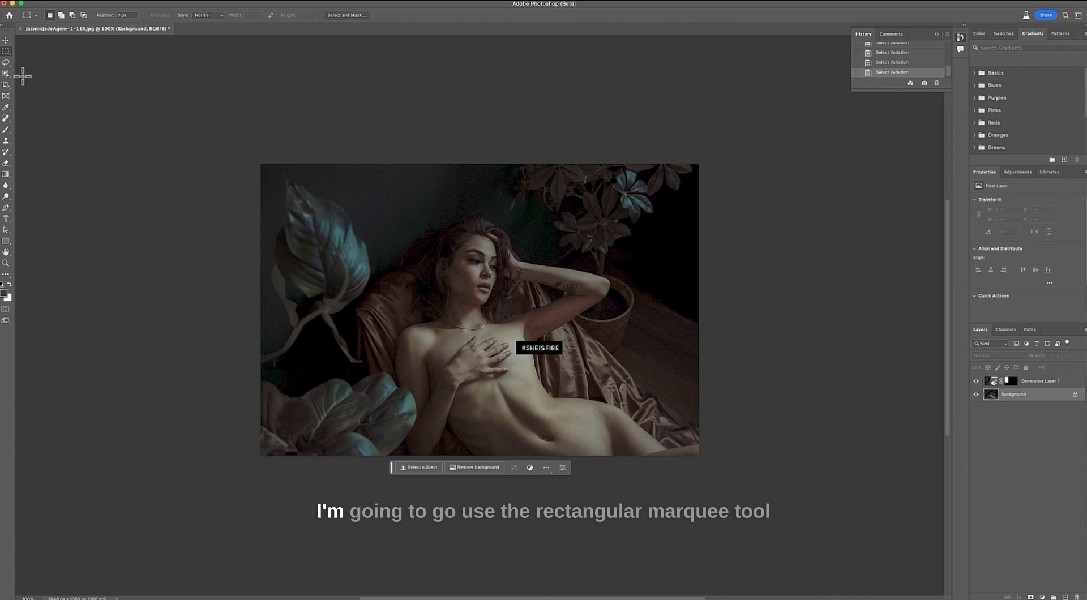
mouse_move(7, 54)
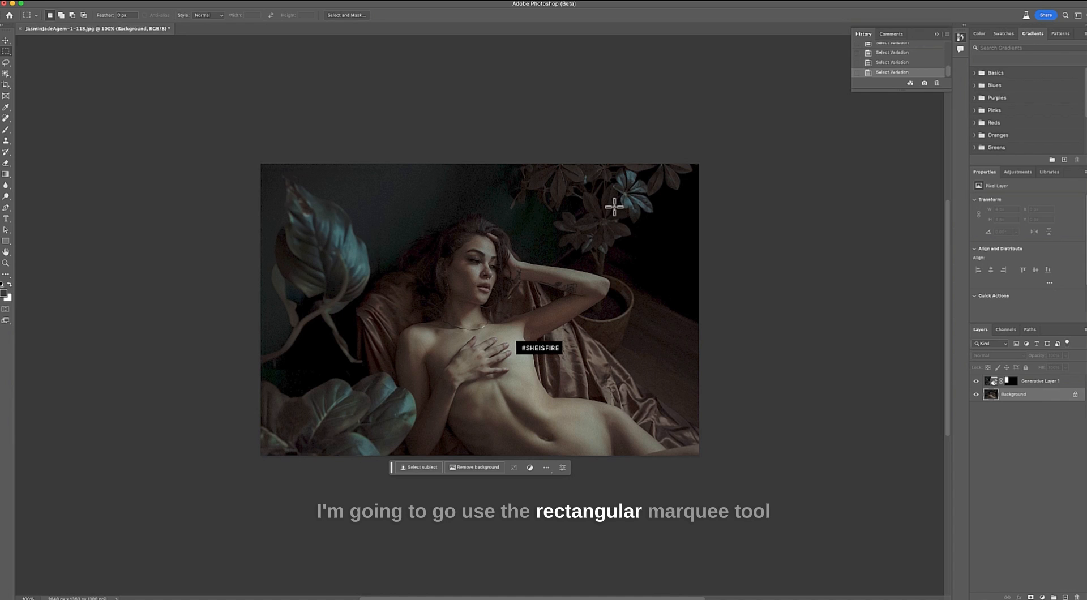
- Select the area right of her raised arm and generate 'house plant' there
left_click_drag(616, 256, 699, 356)
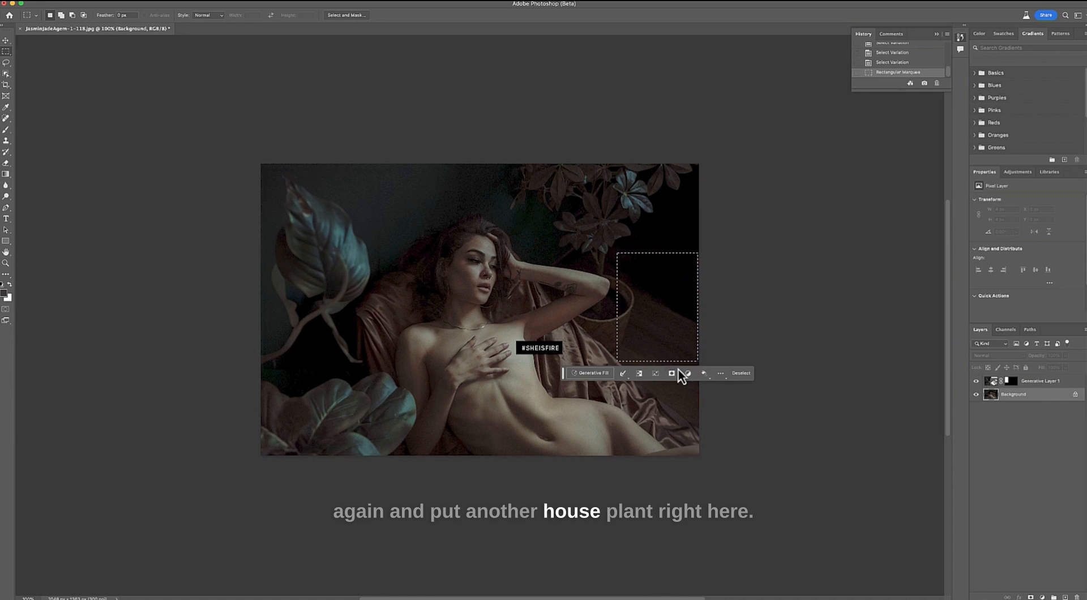
left_click(589, 374)
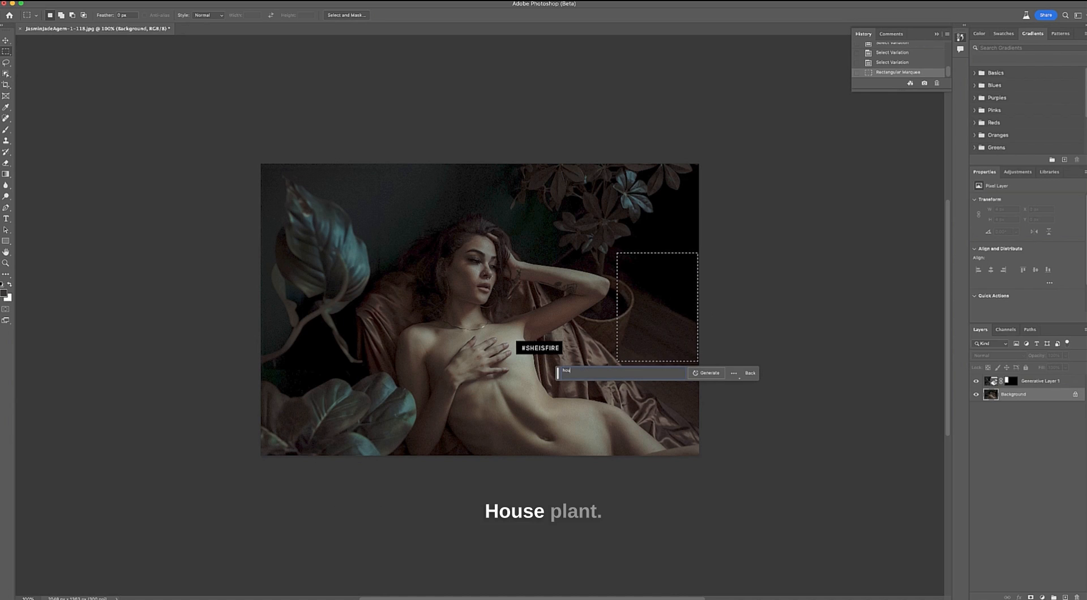
type("house plant")
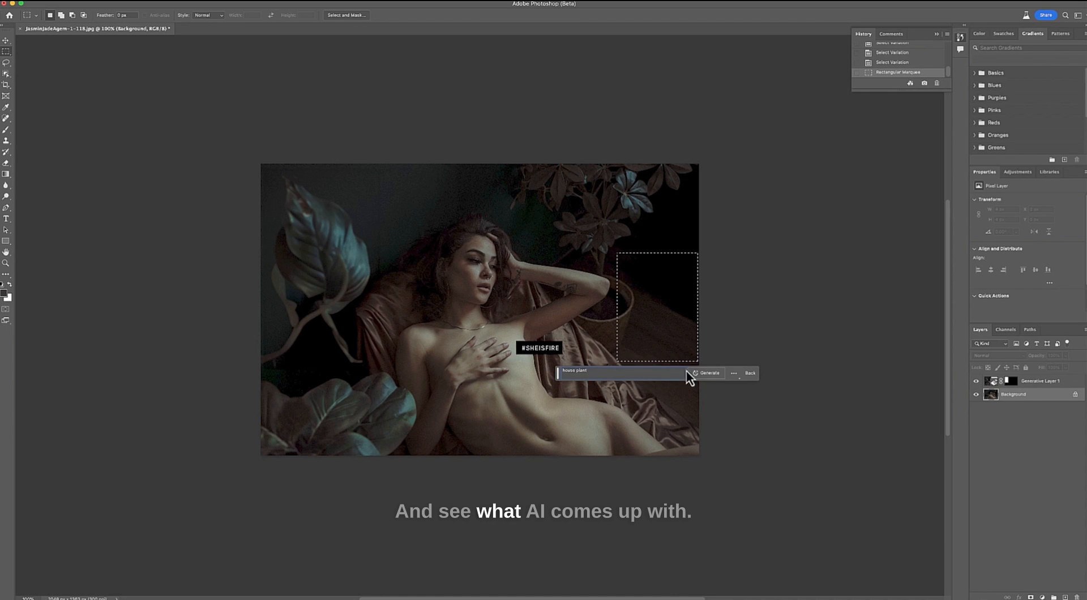
left_click(708, 372)
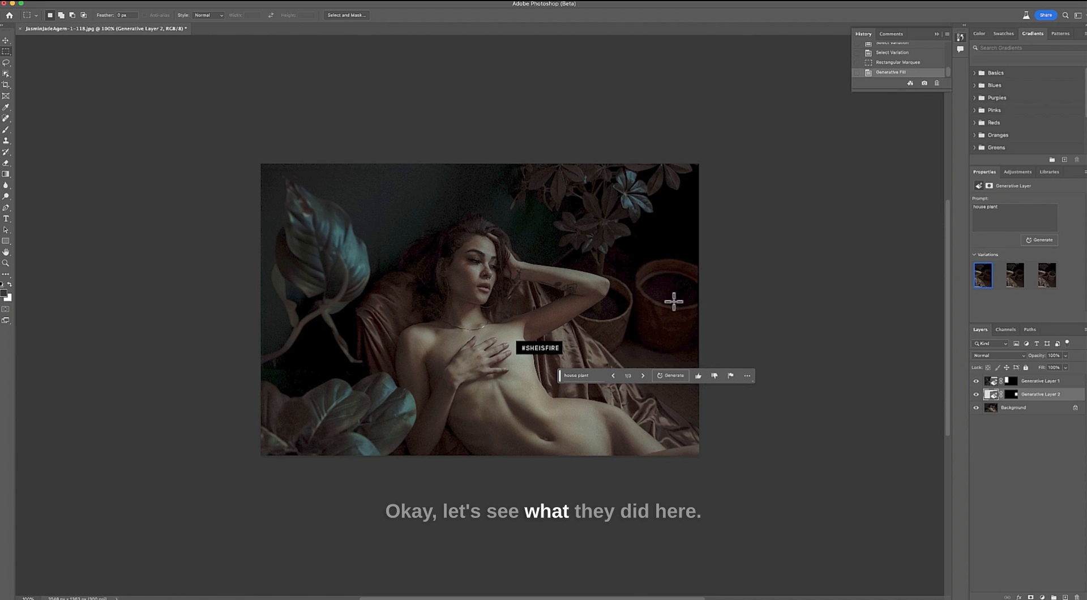
- Review the right-side plant variations and regenerate a fresh batch
left_click(641, 375)
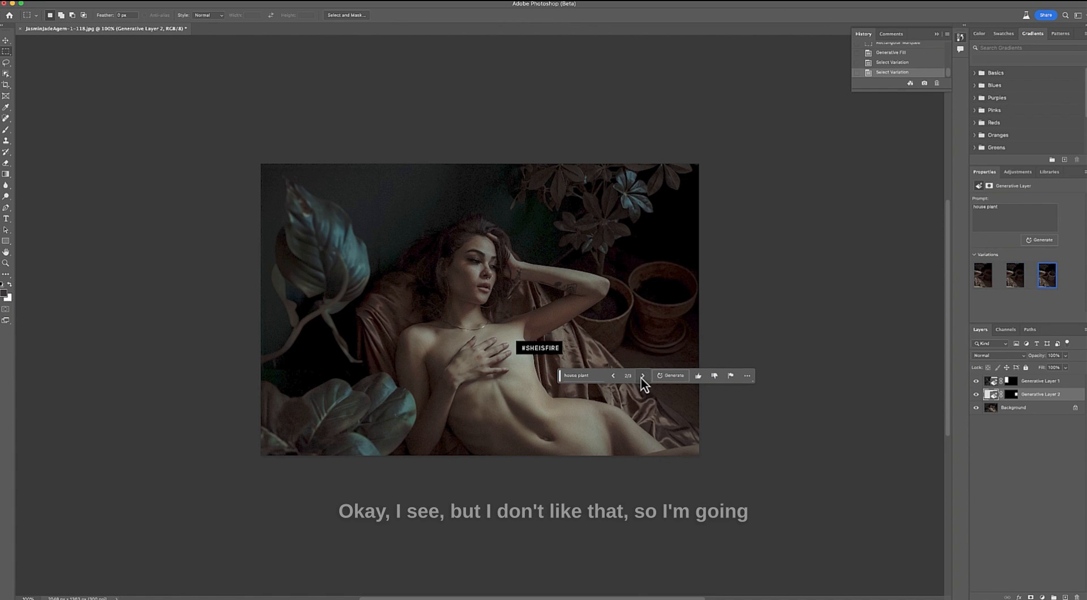
left_click(612, 374)
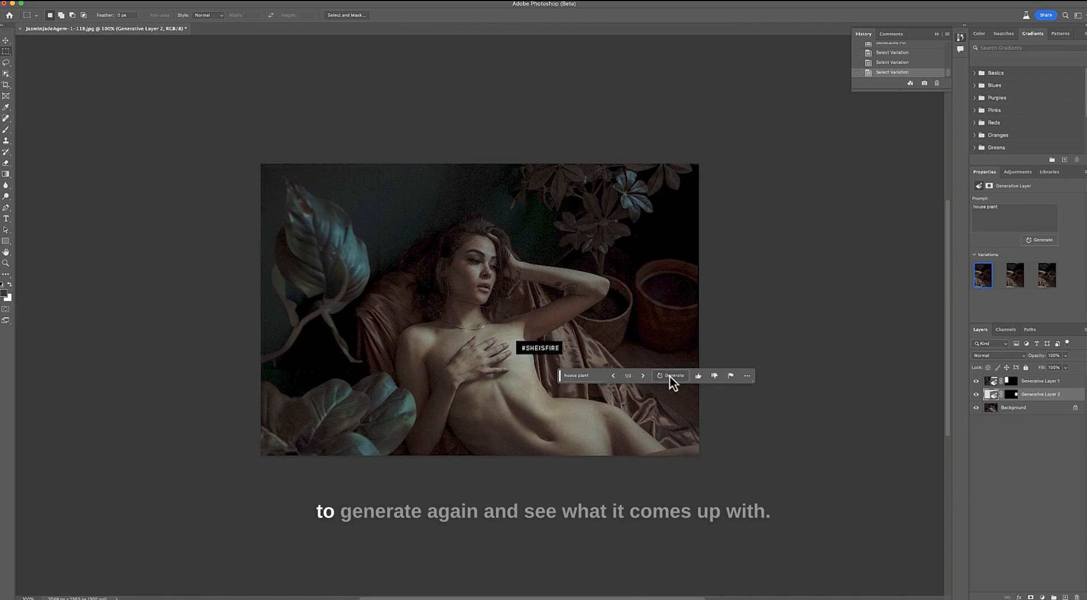
left_click(671, 374)
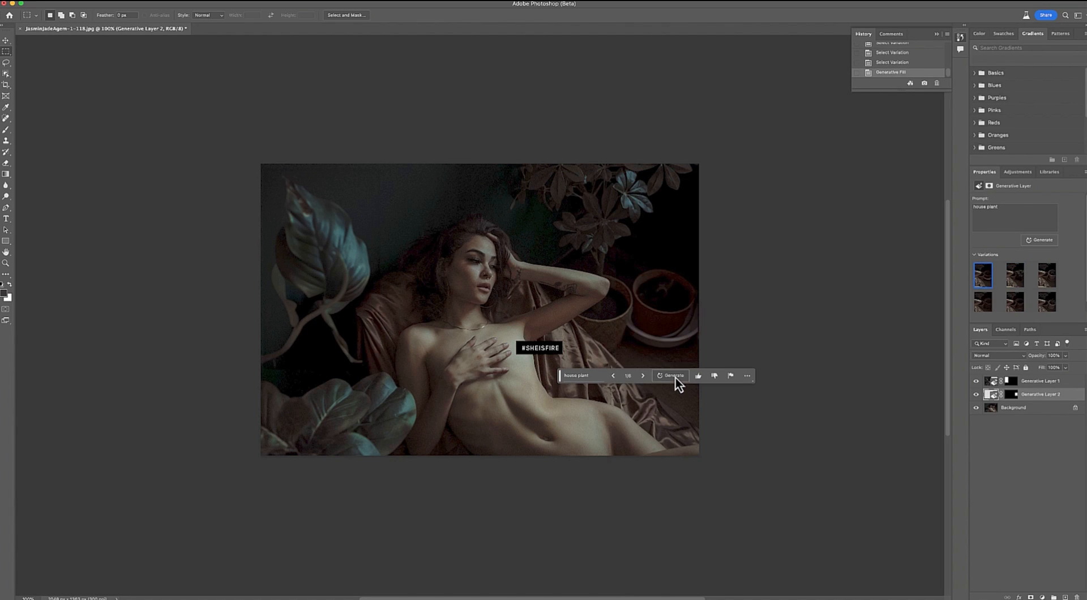
- Pick the leafy potted plant variation, then make the Background layer active
left_click(641, 376)
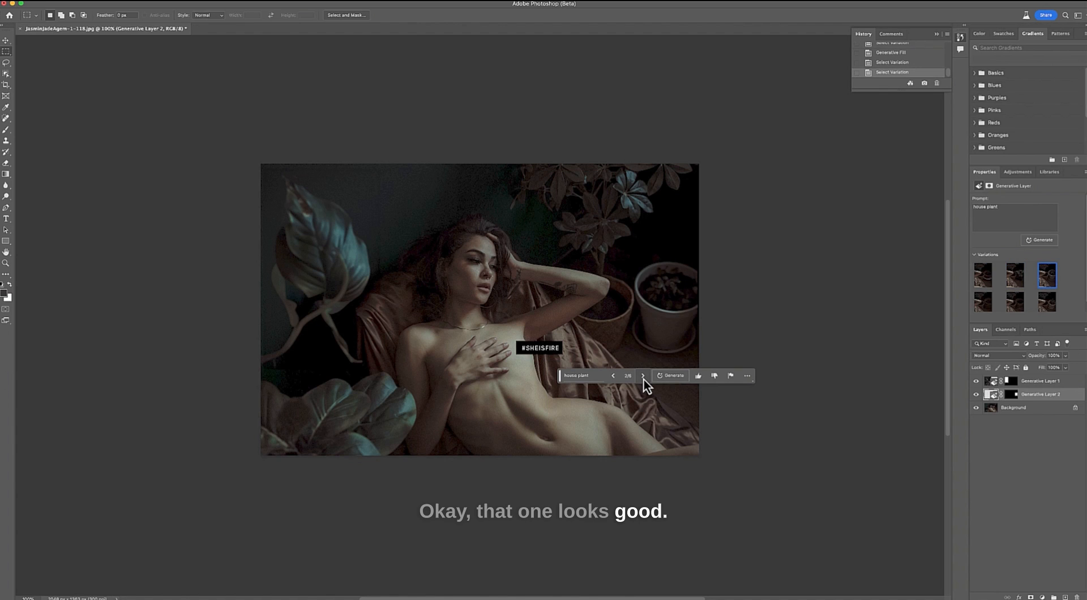
left_click(641, 376)
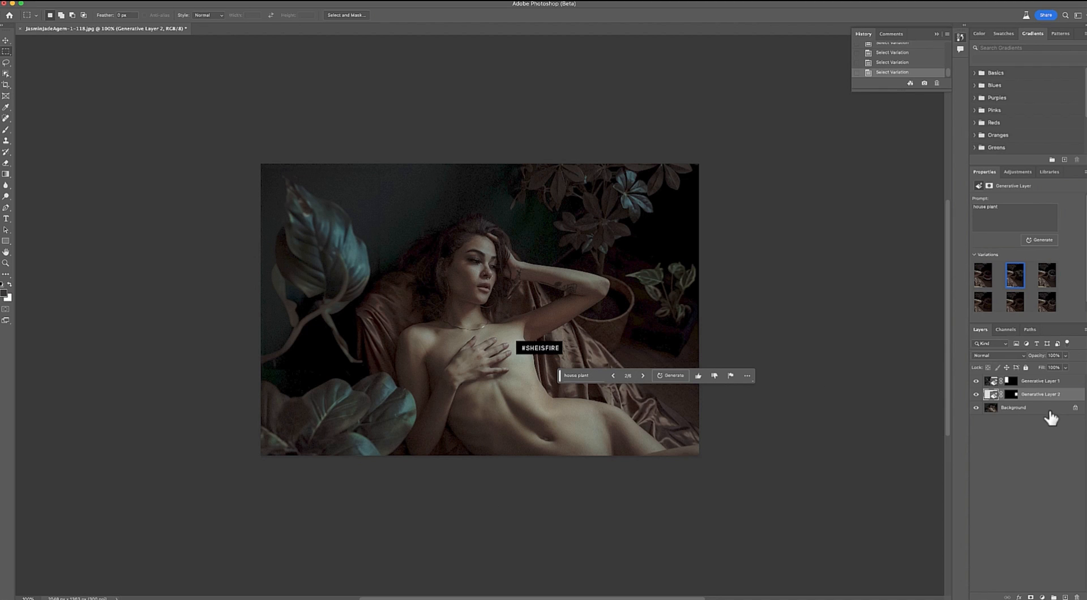
left_click(1012, 408)
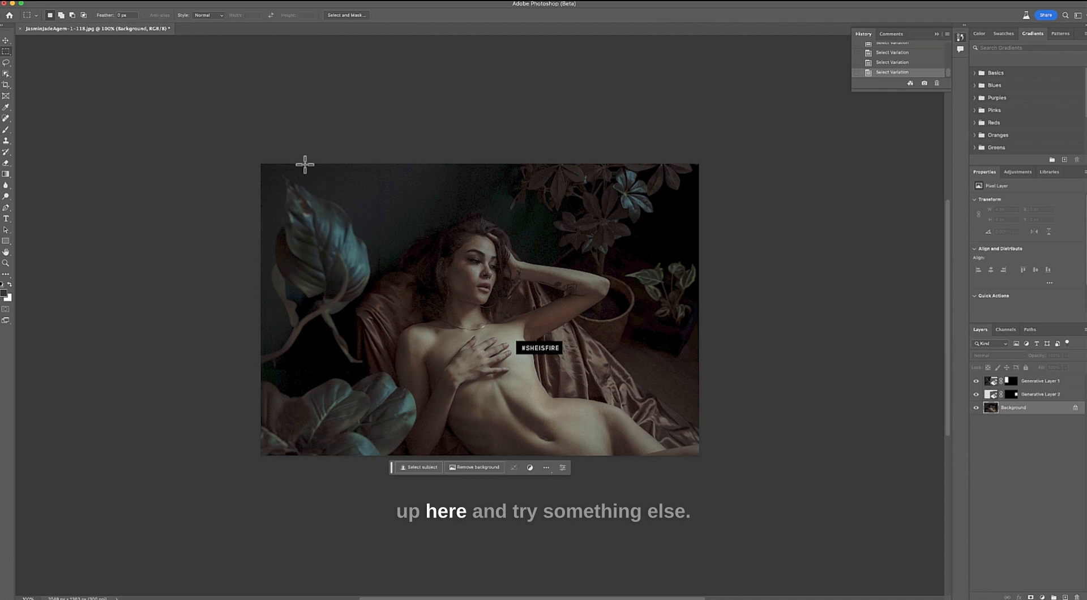
- Select a thin strip along the top edge and generate 'mirror', viewing another variation
left_click_drag(305, 165, 565, 178)
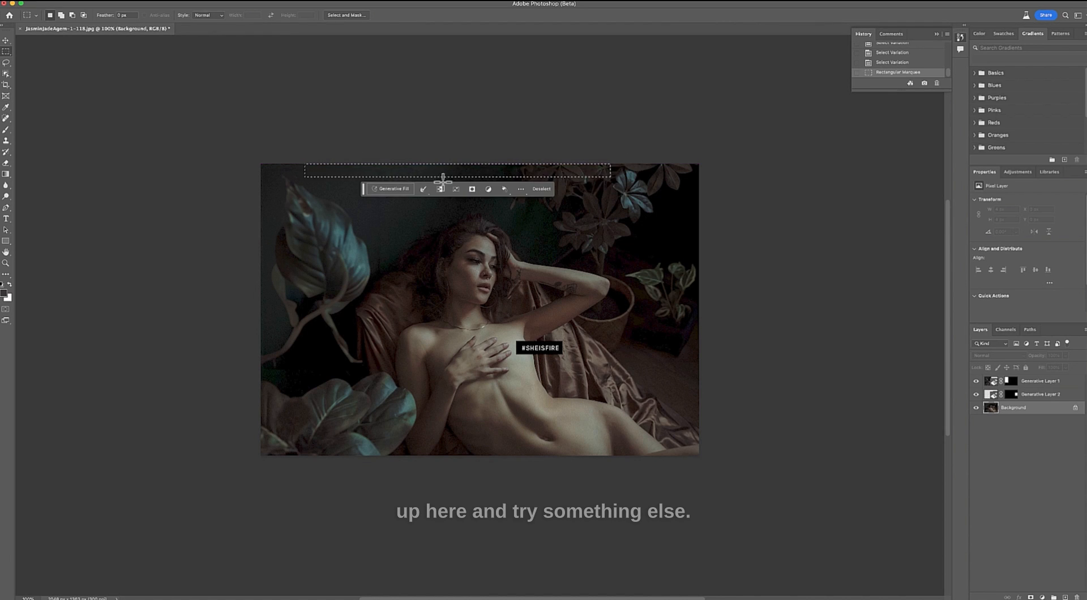
left_click(388, 188)
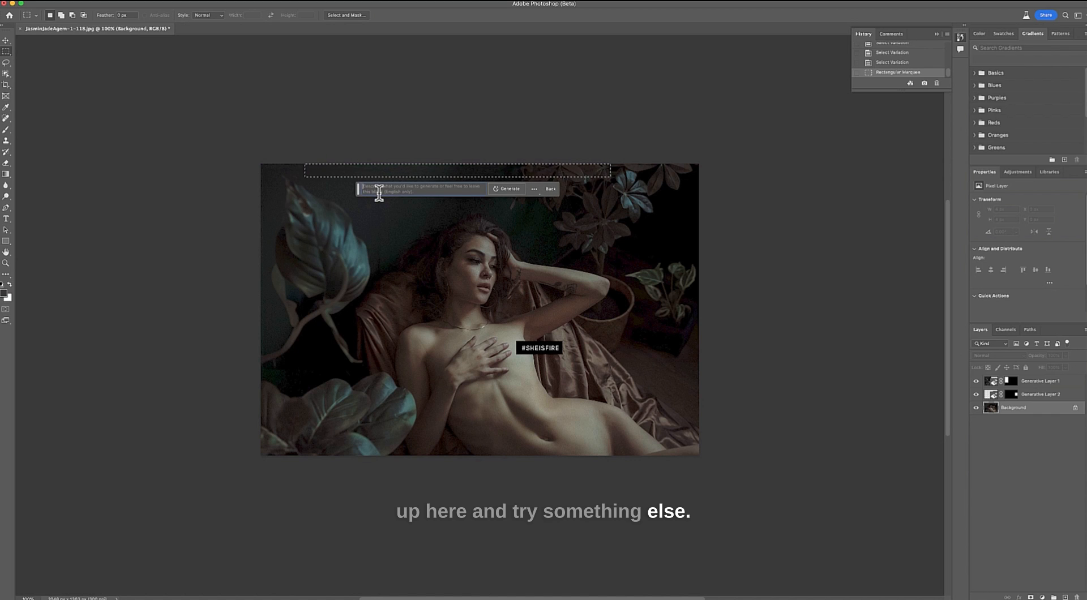
type("mirro")
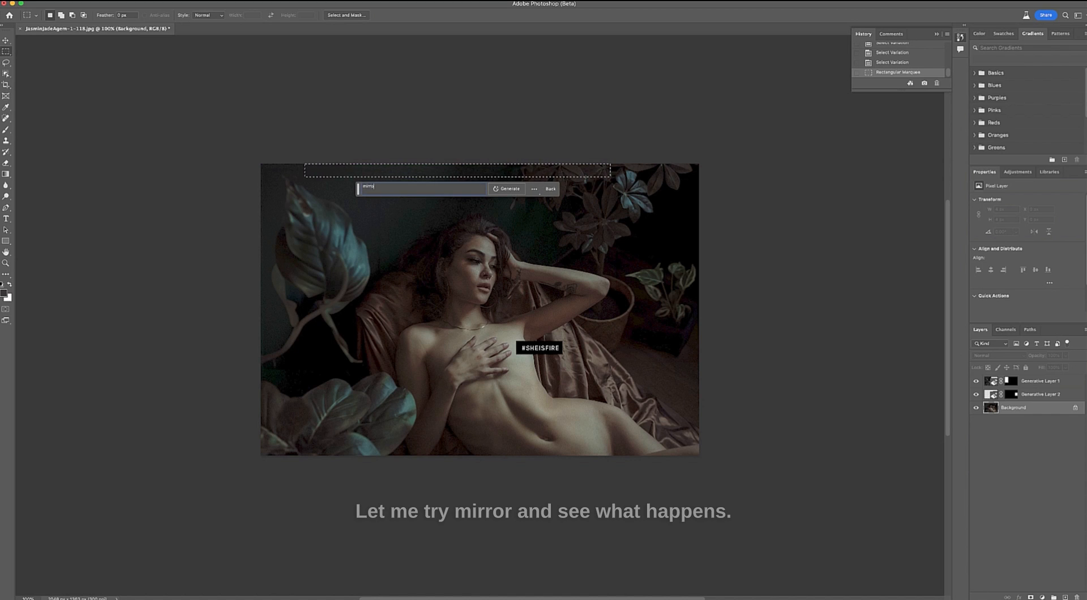
left_click(507, 189)
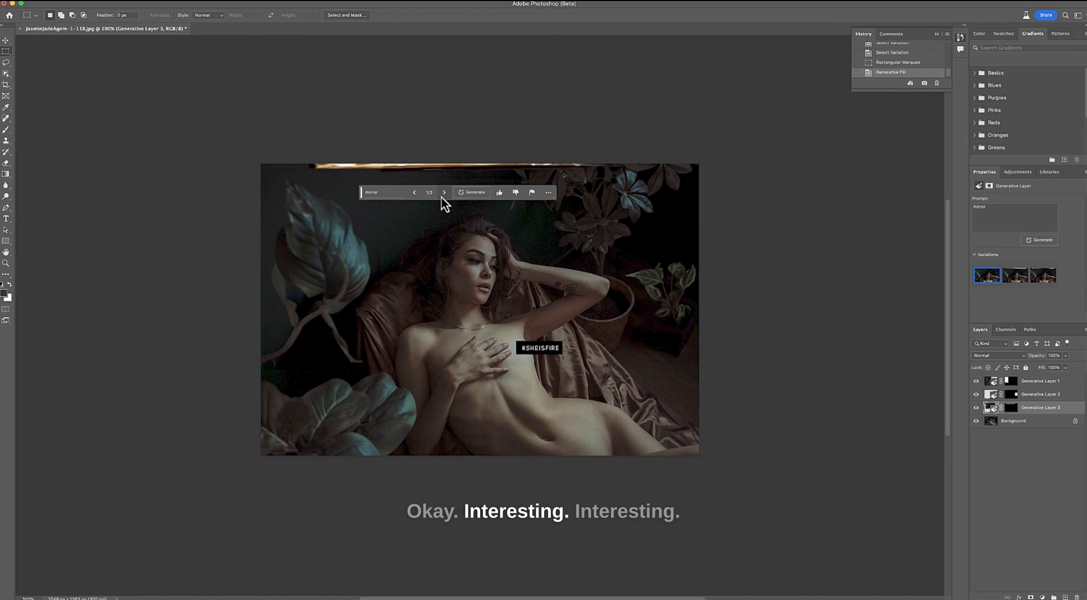
left_click(444, 193)
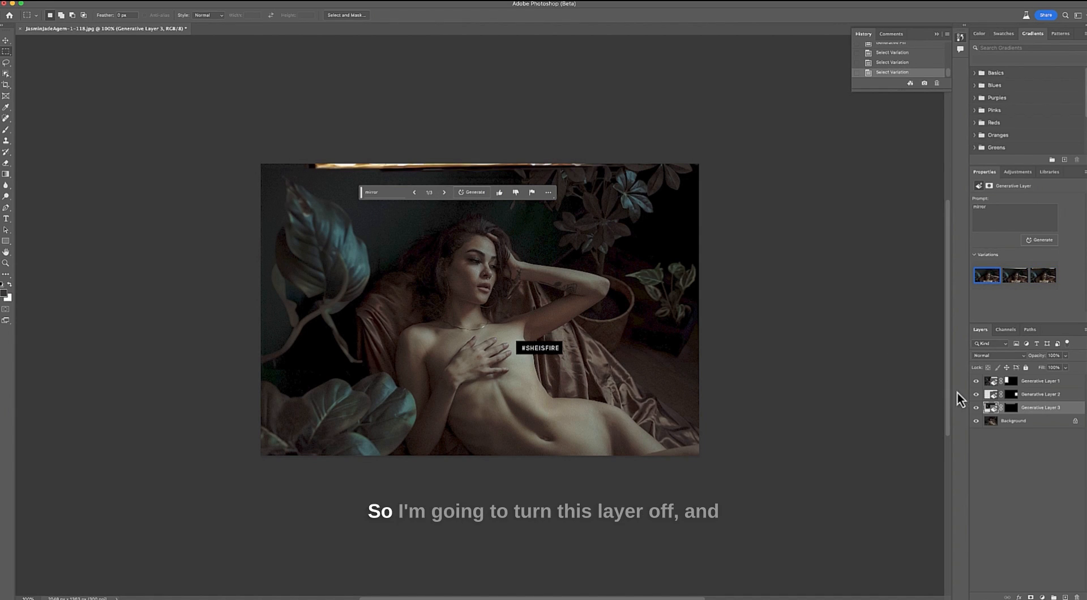
- Hide the mirror layer and generate 'jungle' in the top strip instead
left_click(976, 407)
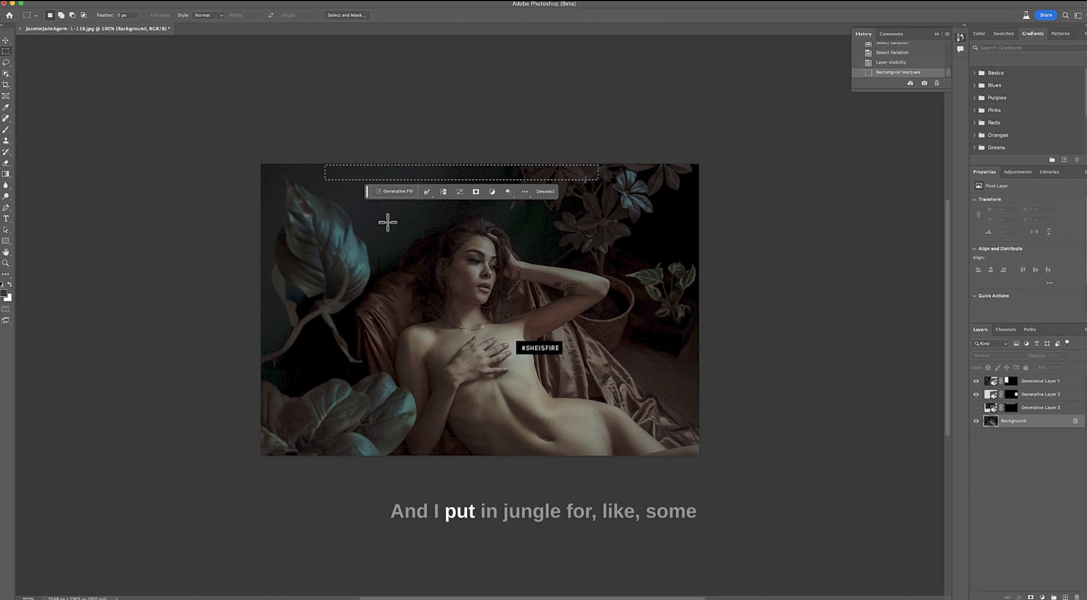
left_click(390, 192)
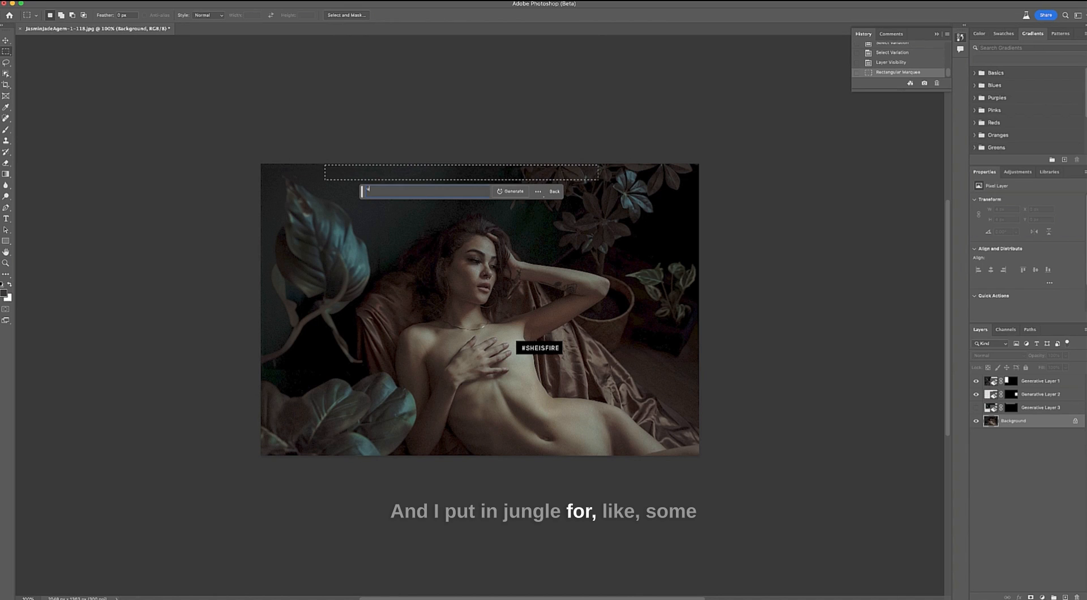
type("jungle")
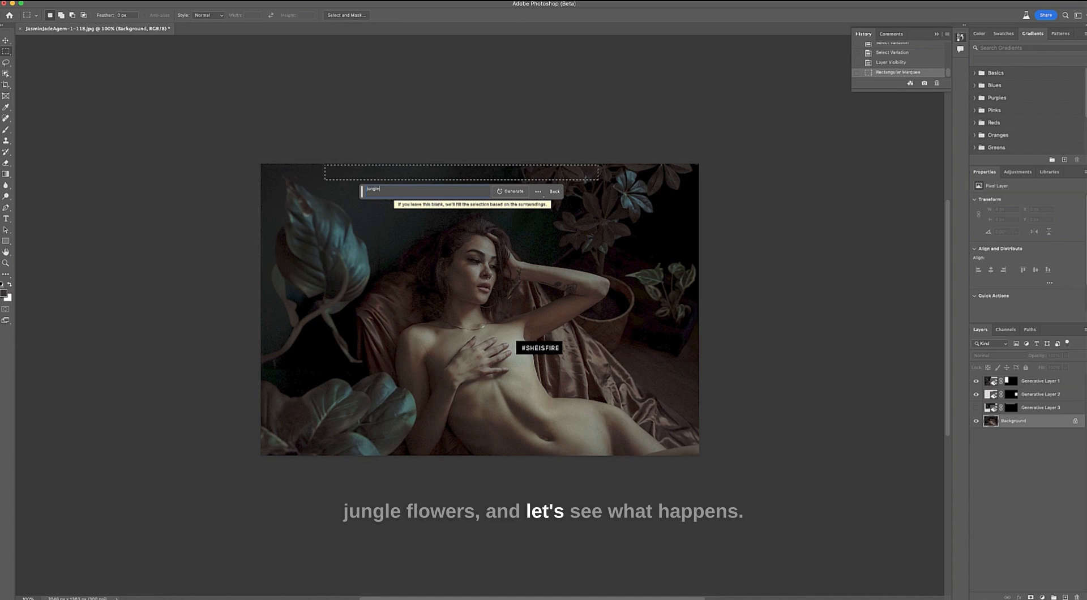
left_click(511, 191)
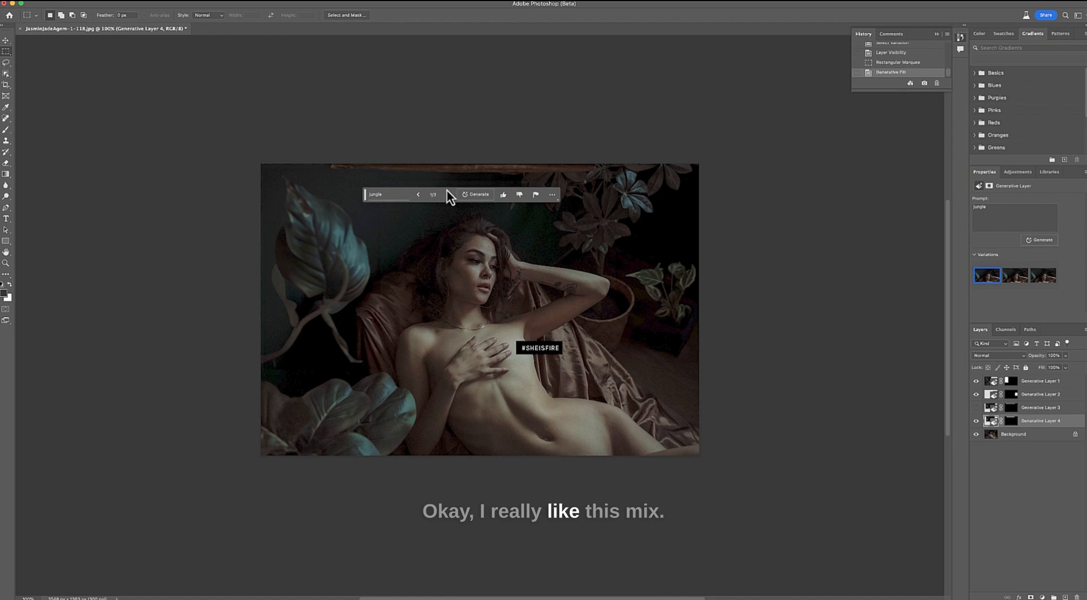
- Browse the jungle foliage variations for the top strip
left_click(447, 193)
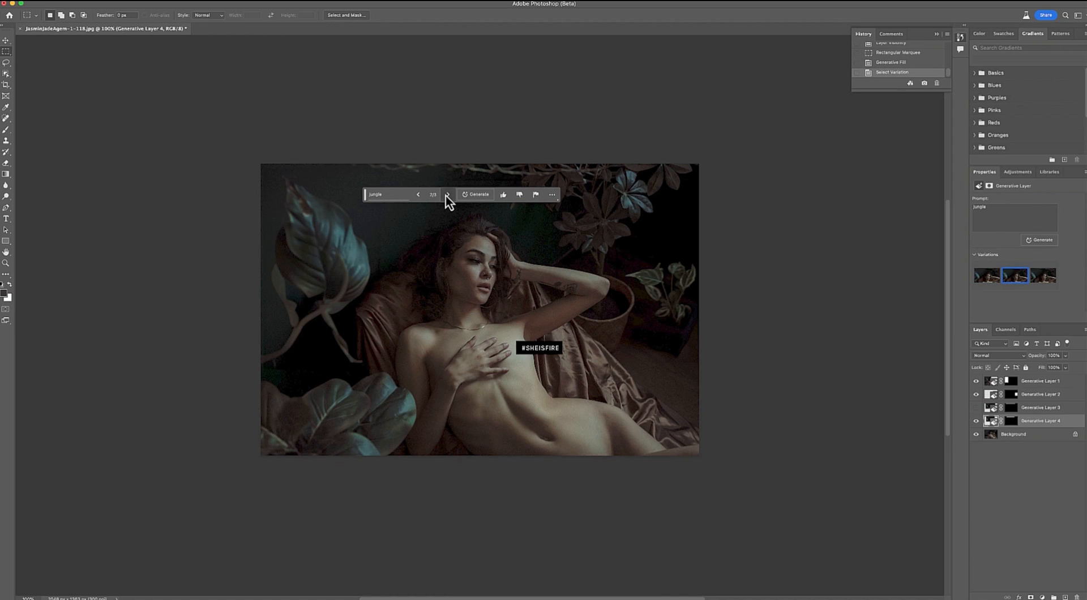
left_click(418, 195)
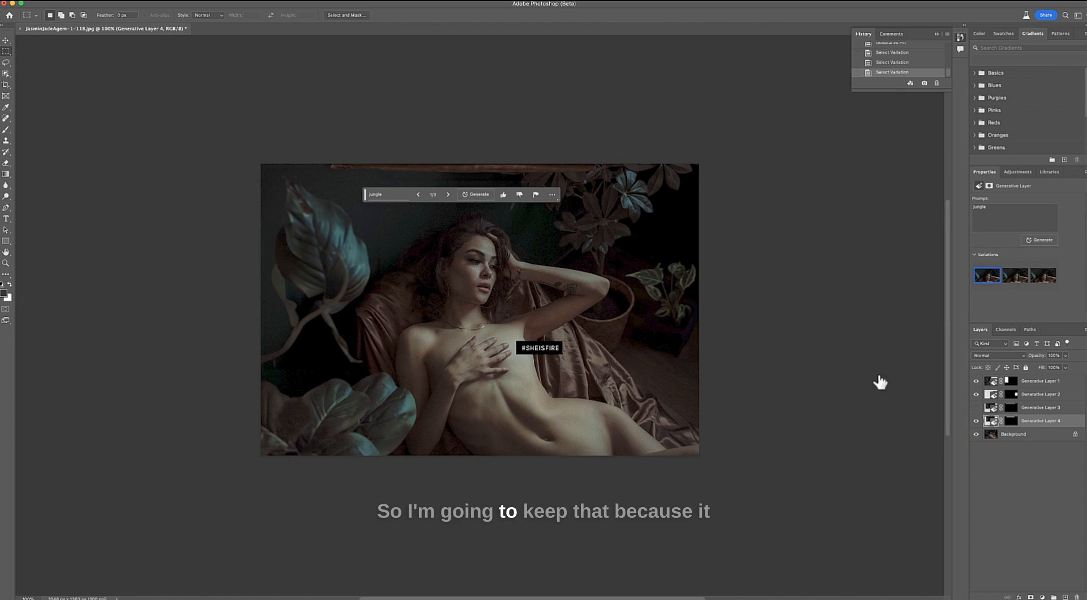
- From the Background layer, select a band across her lower belly and generate 'snake'
left_click(1014, 434)
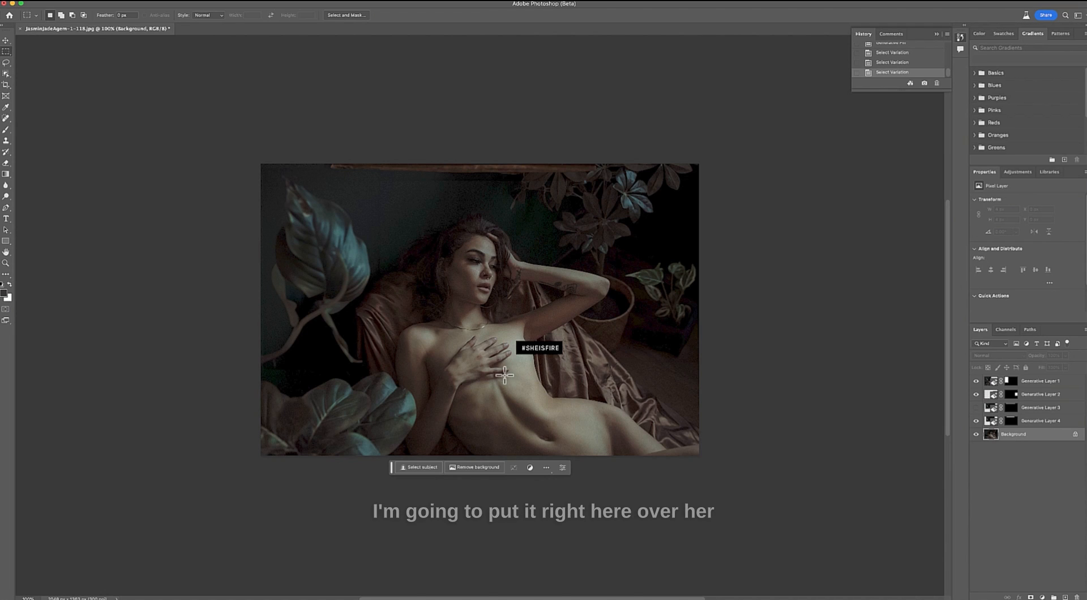
left_click_drag(504, 373, 592, 409)
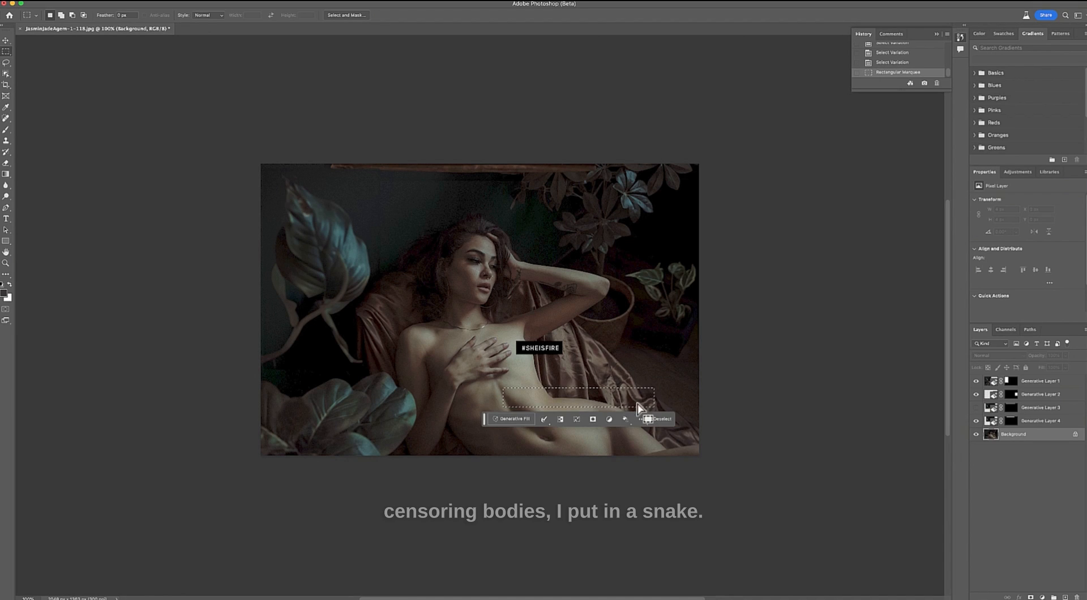
left_click(511, 419)
type("snake")
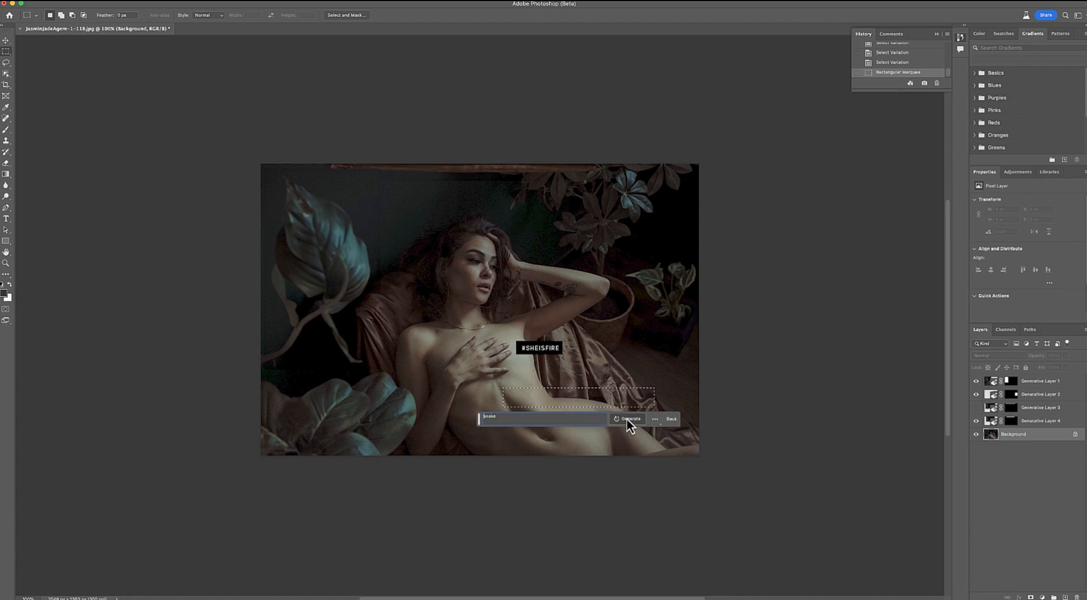
left_click(630, 419)
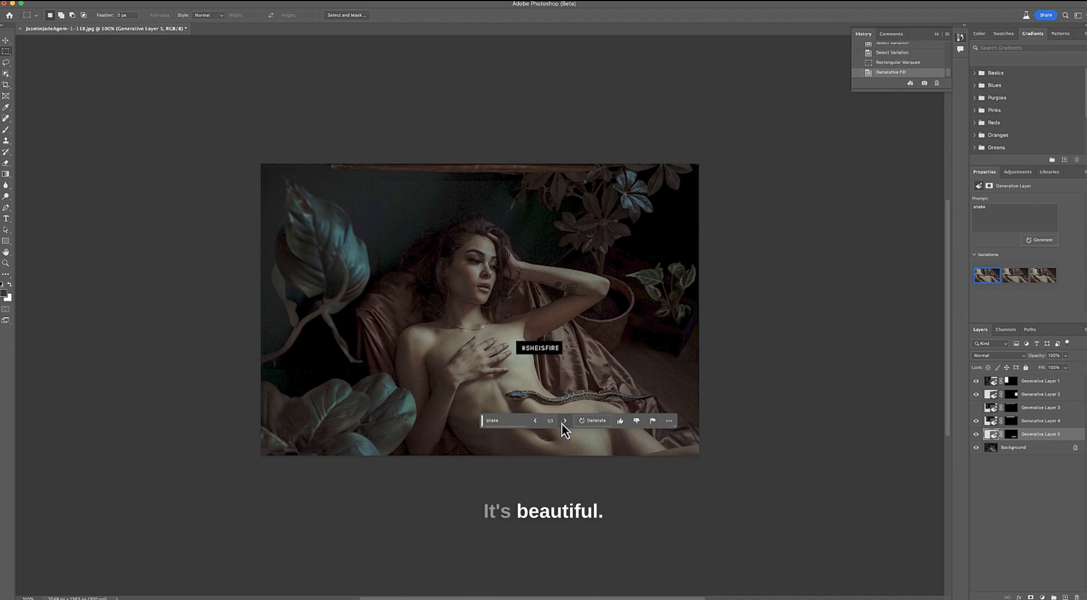
- Browse the snake variations for the belly band
left_click(563, 420)
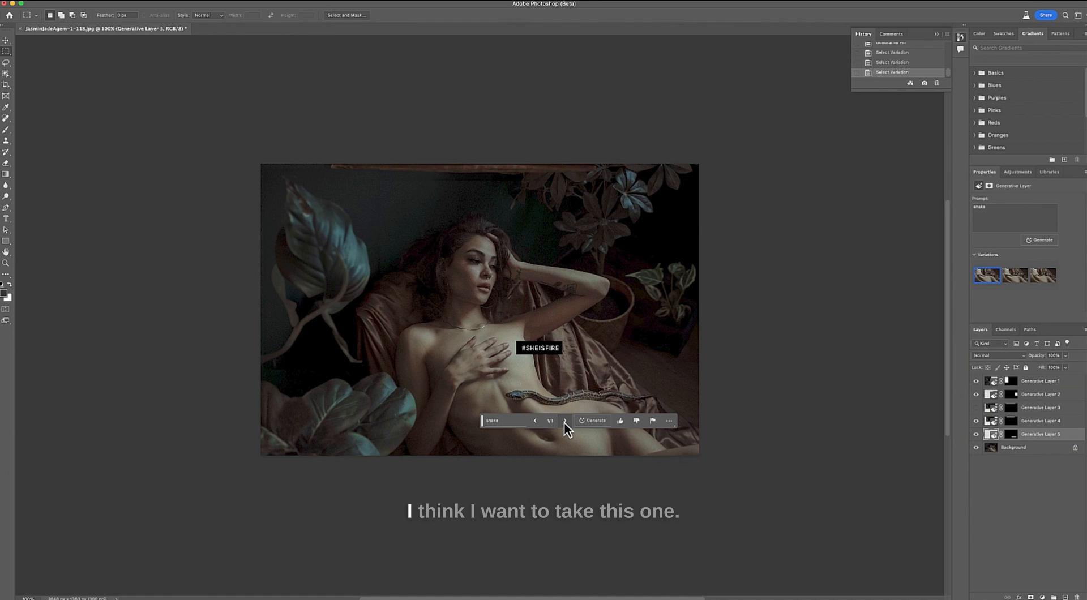
left_click(1014, 447)
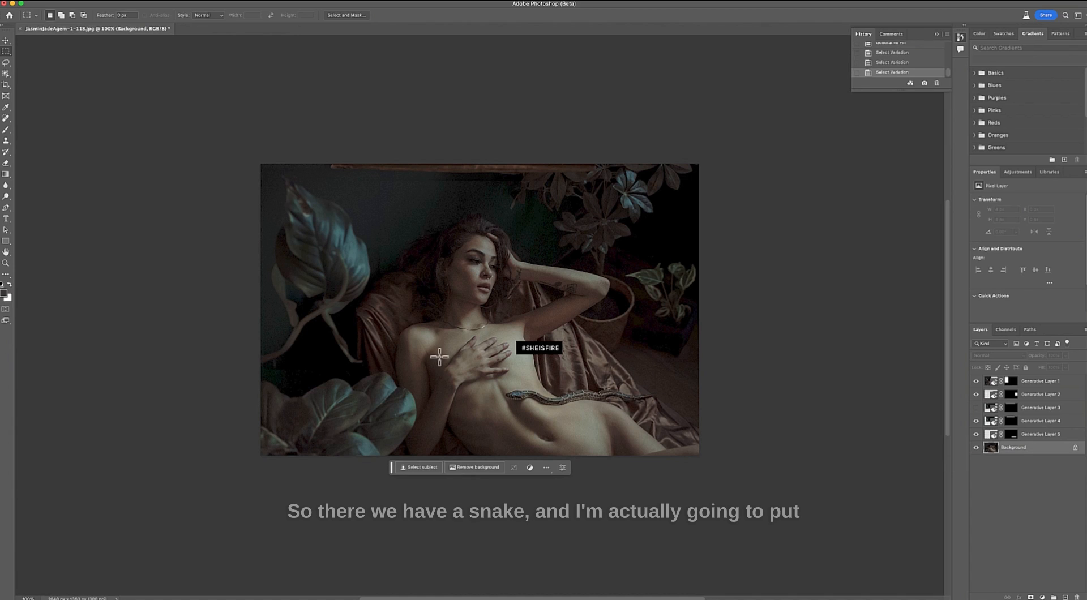
mouse_move(408, 329)
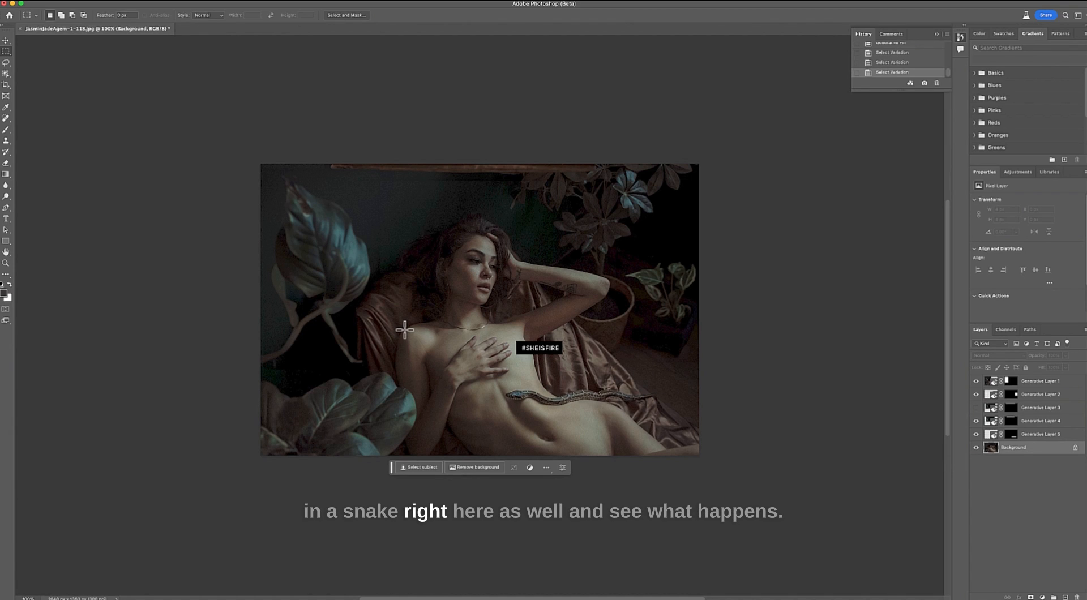
- Select a narrow area over her chest for another snake
left_click_drag(404, 330, 521, 338)
type("snake")
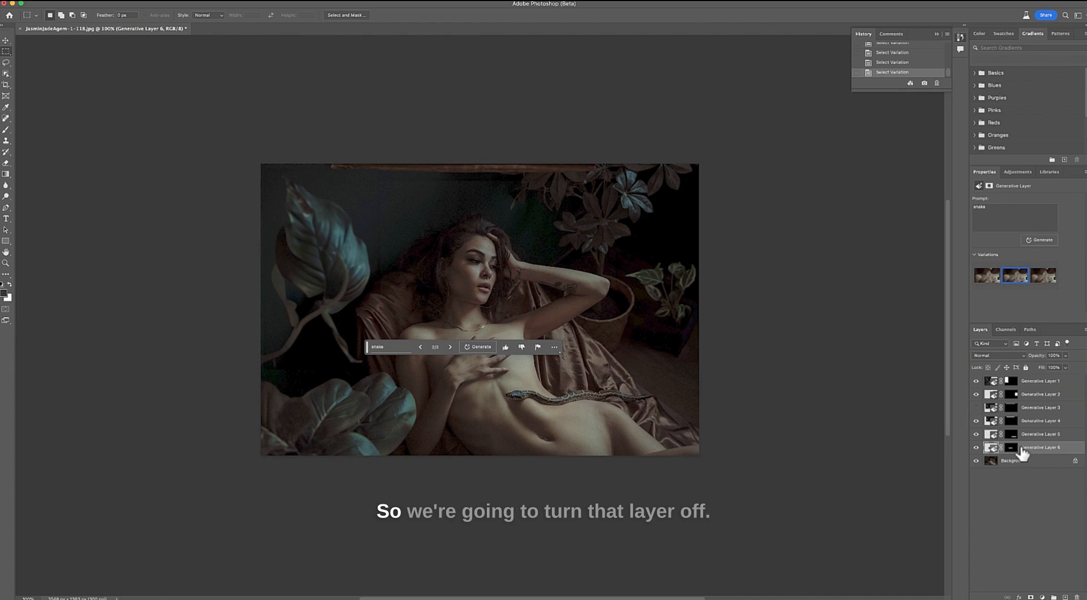
- Hide Generative Layer 6, generate a snake on a smaller upper-chest area, keep variation 2, reselect Background
left_click(975, 460)
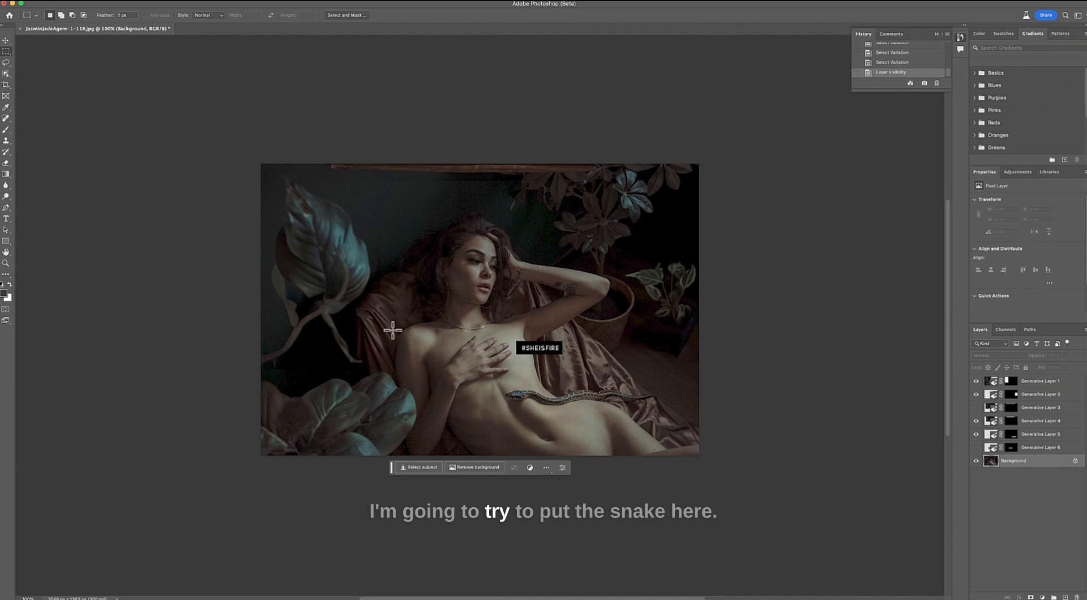
left_click_drag(395, 328, 465, 354)
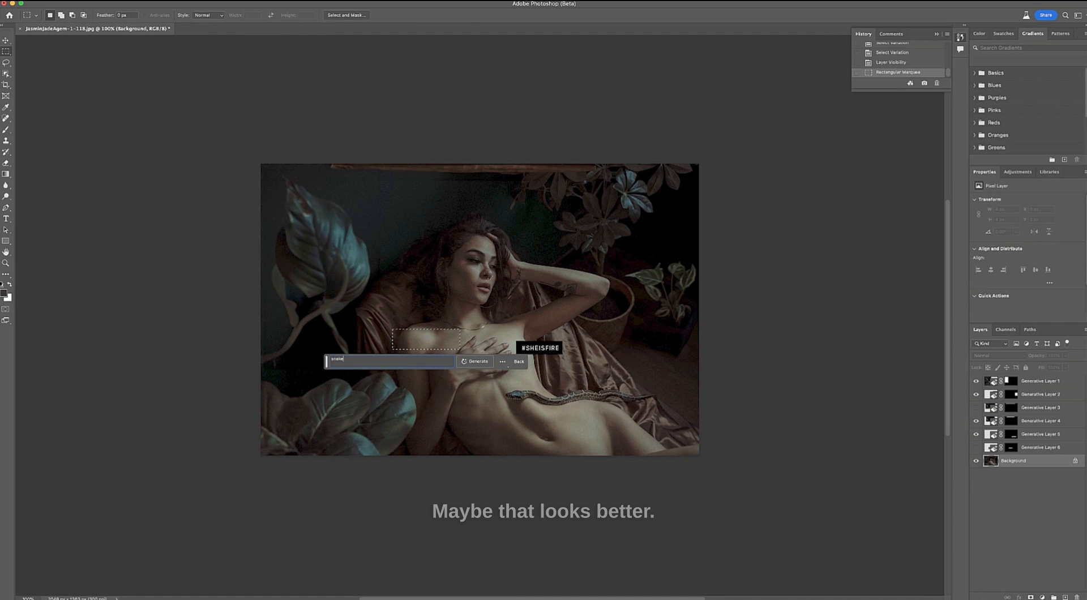
left_click(475, 361)
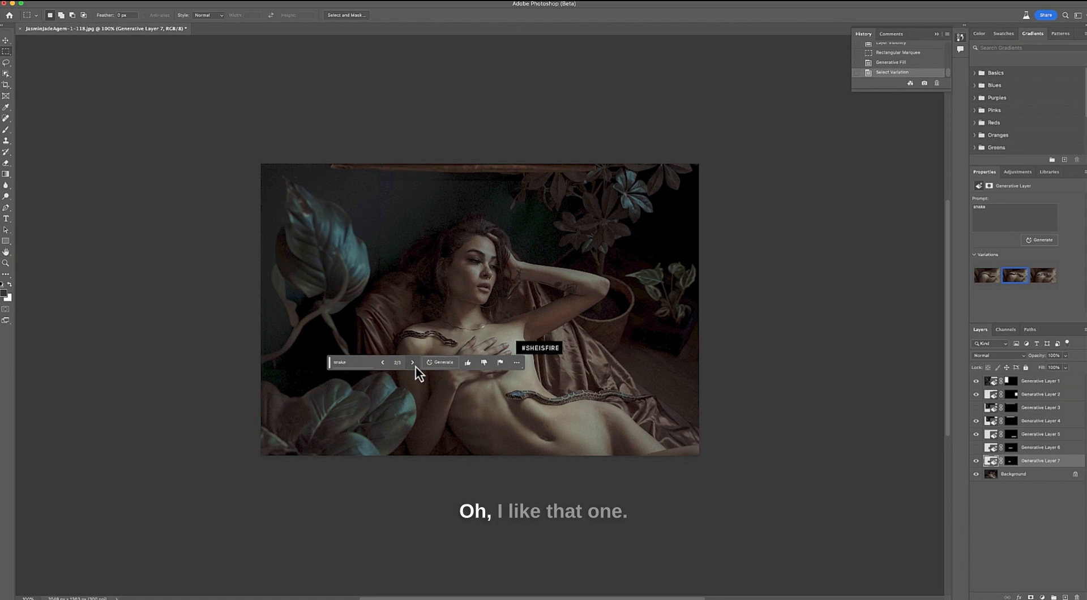
left_click(412, 362)
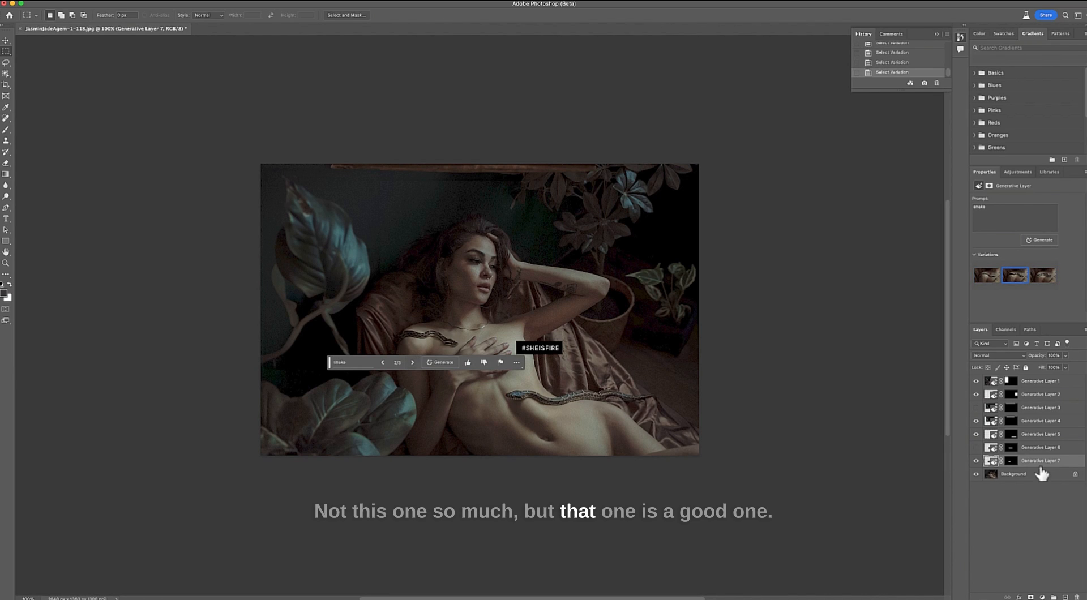
left_click(1012, 474)
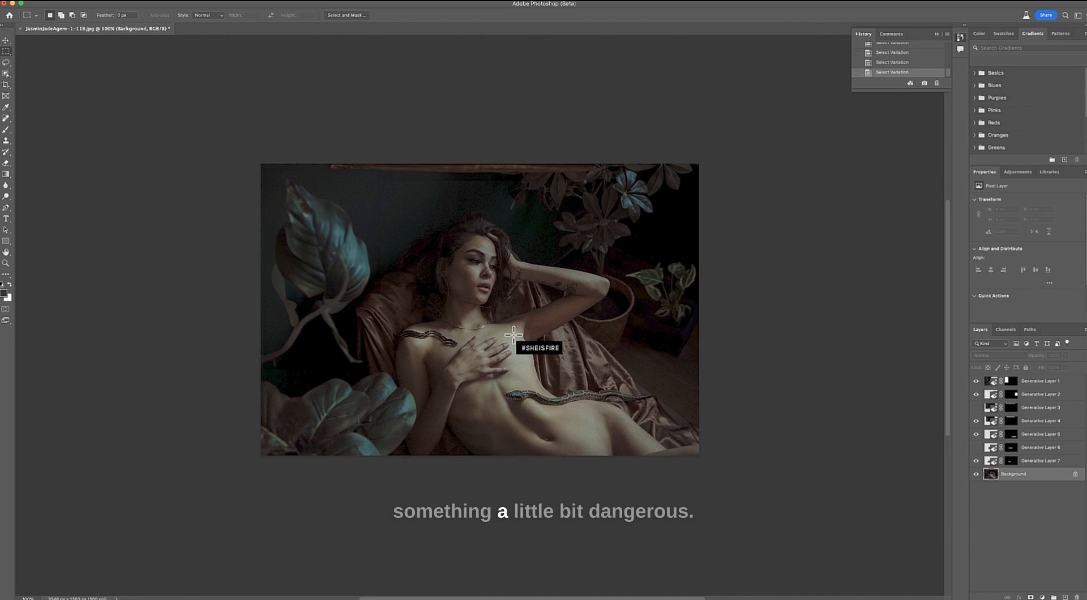
- Select the chest area below the #SHEISFIRE tag and generate 'Tarantula'
left_click_drag(510, 329, 572, 363)
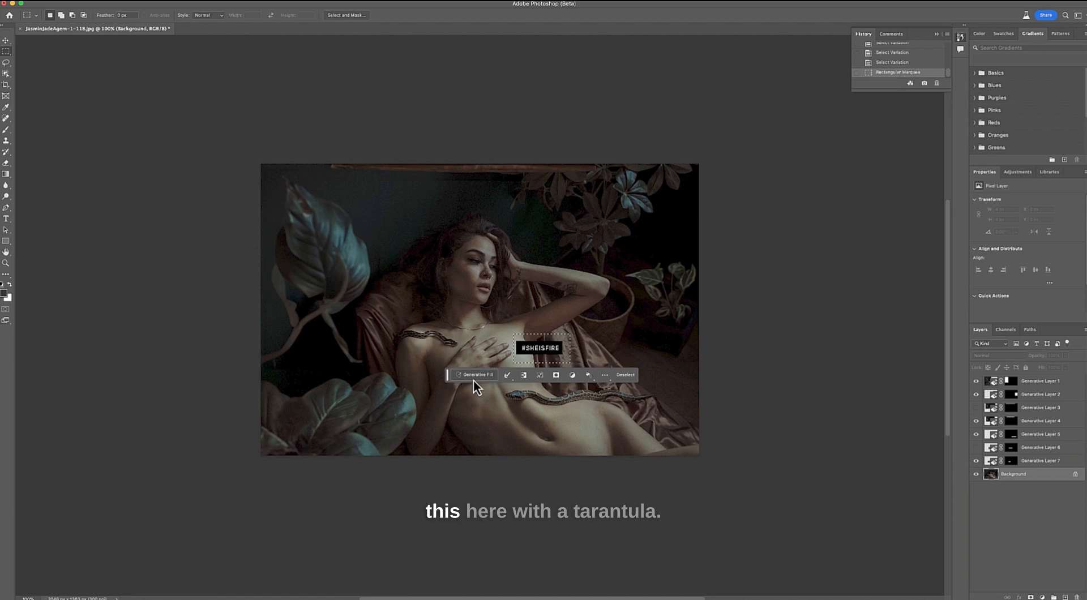
left_click(474, 374)
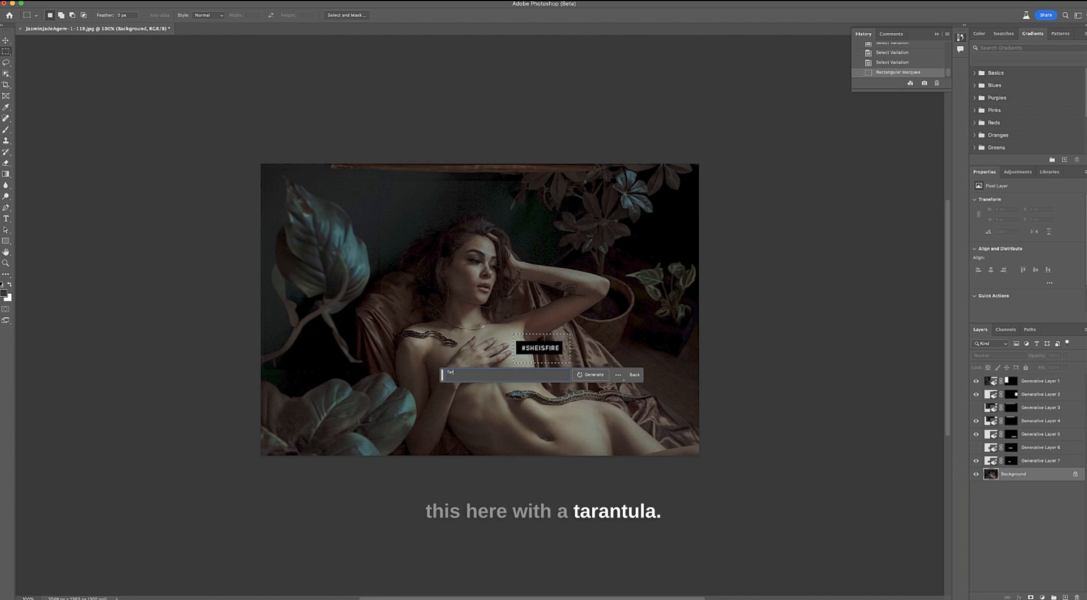
type("Tarantula")
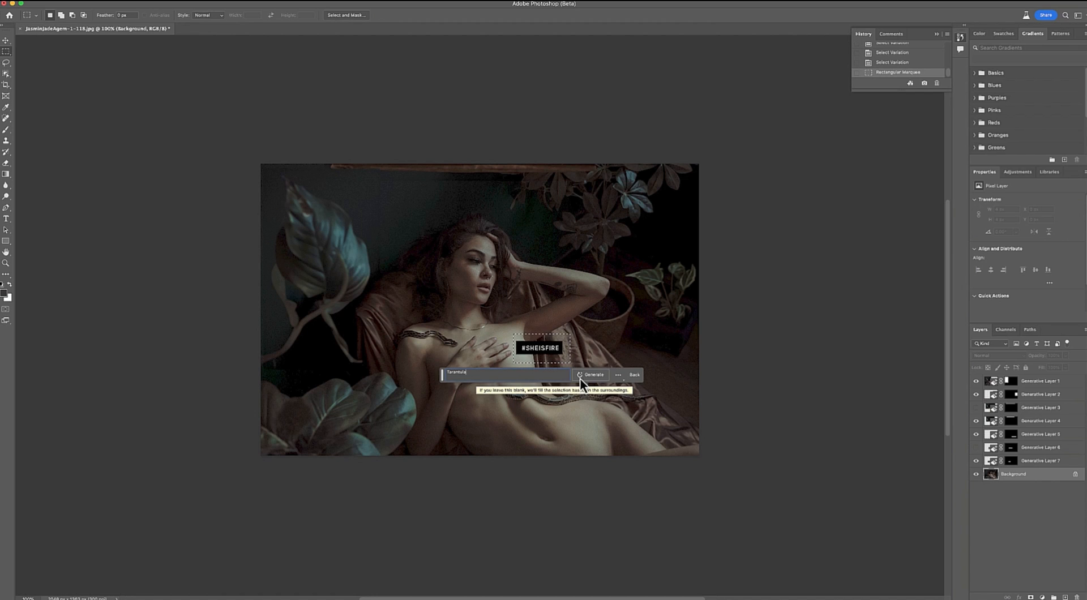
left_click(592, 374)
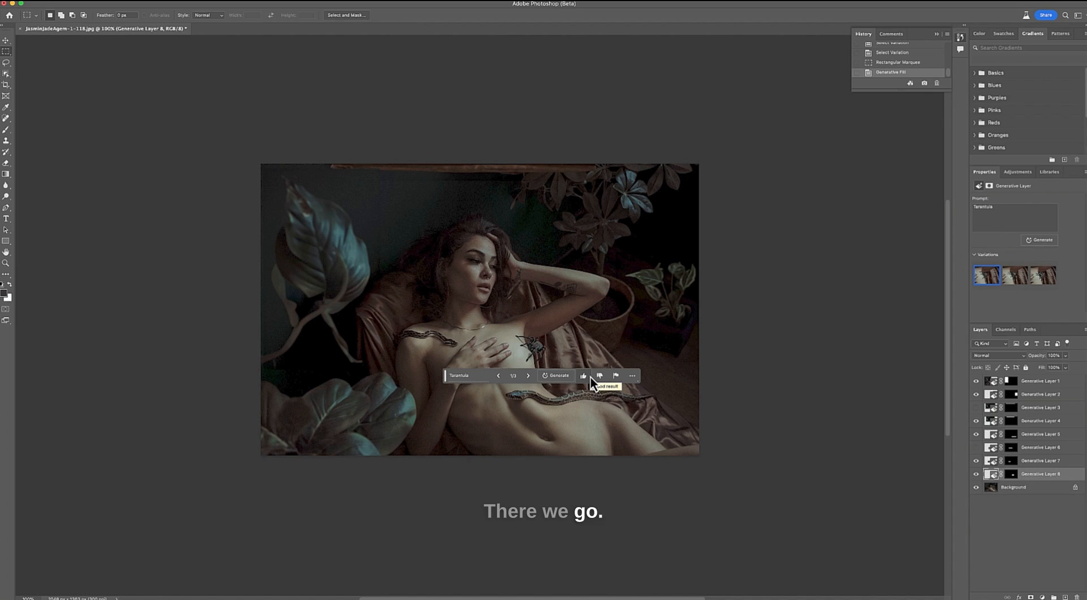
- Browse the tarantula variations
left_click(527, 376)
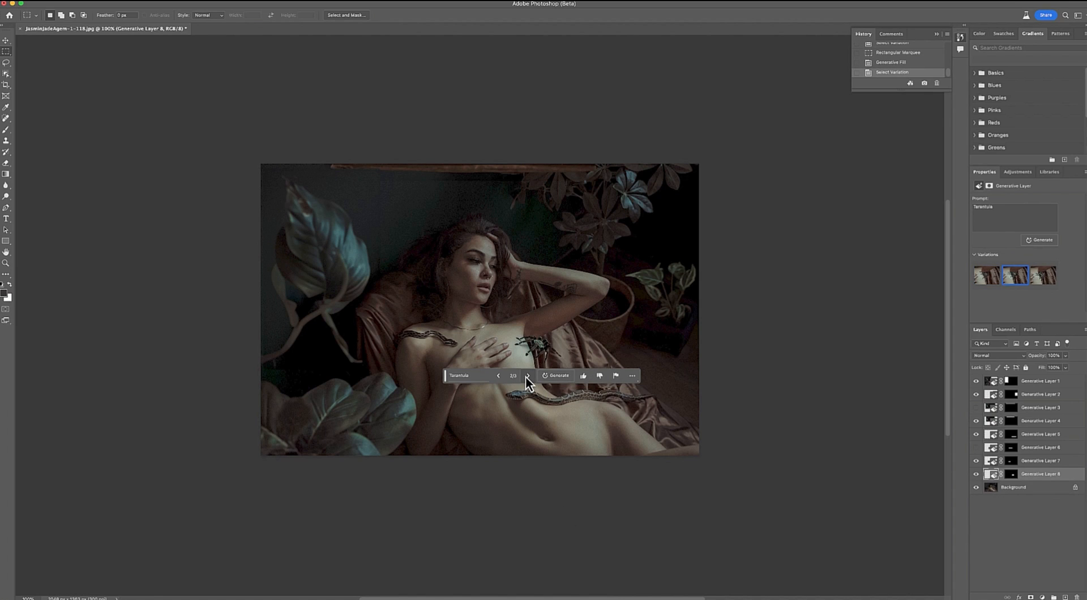
left_click(526, 375)
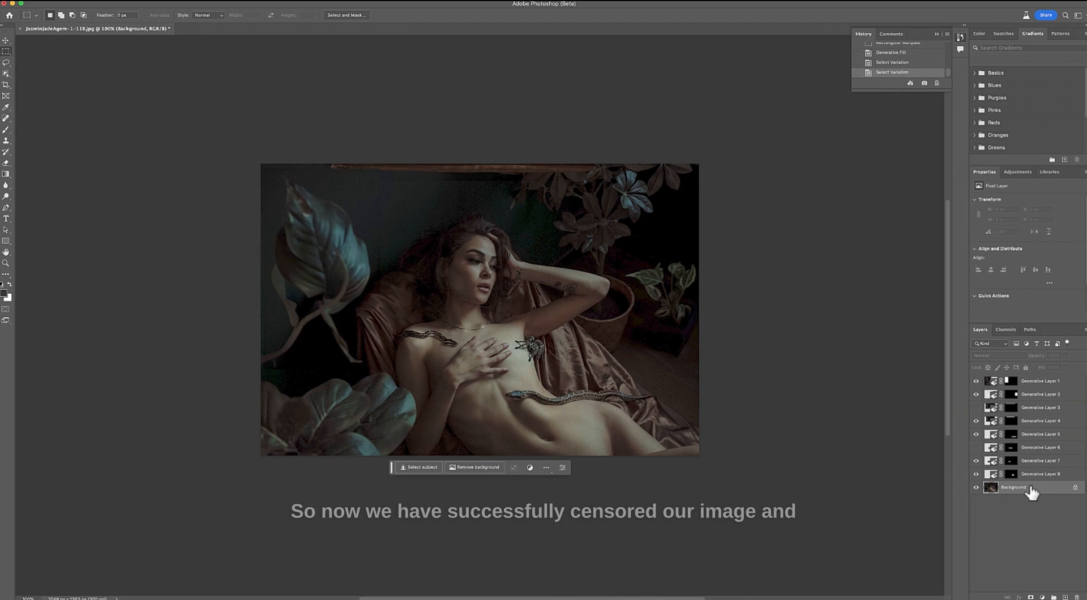
mouse_move(1012, 487)
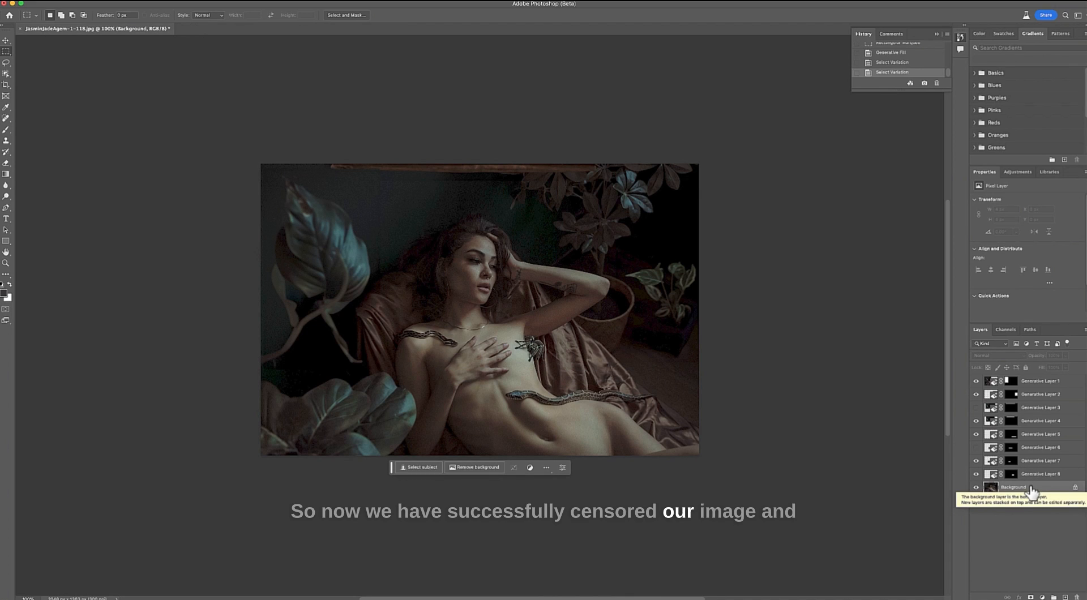